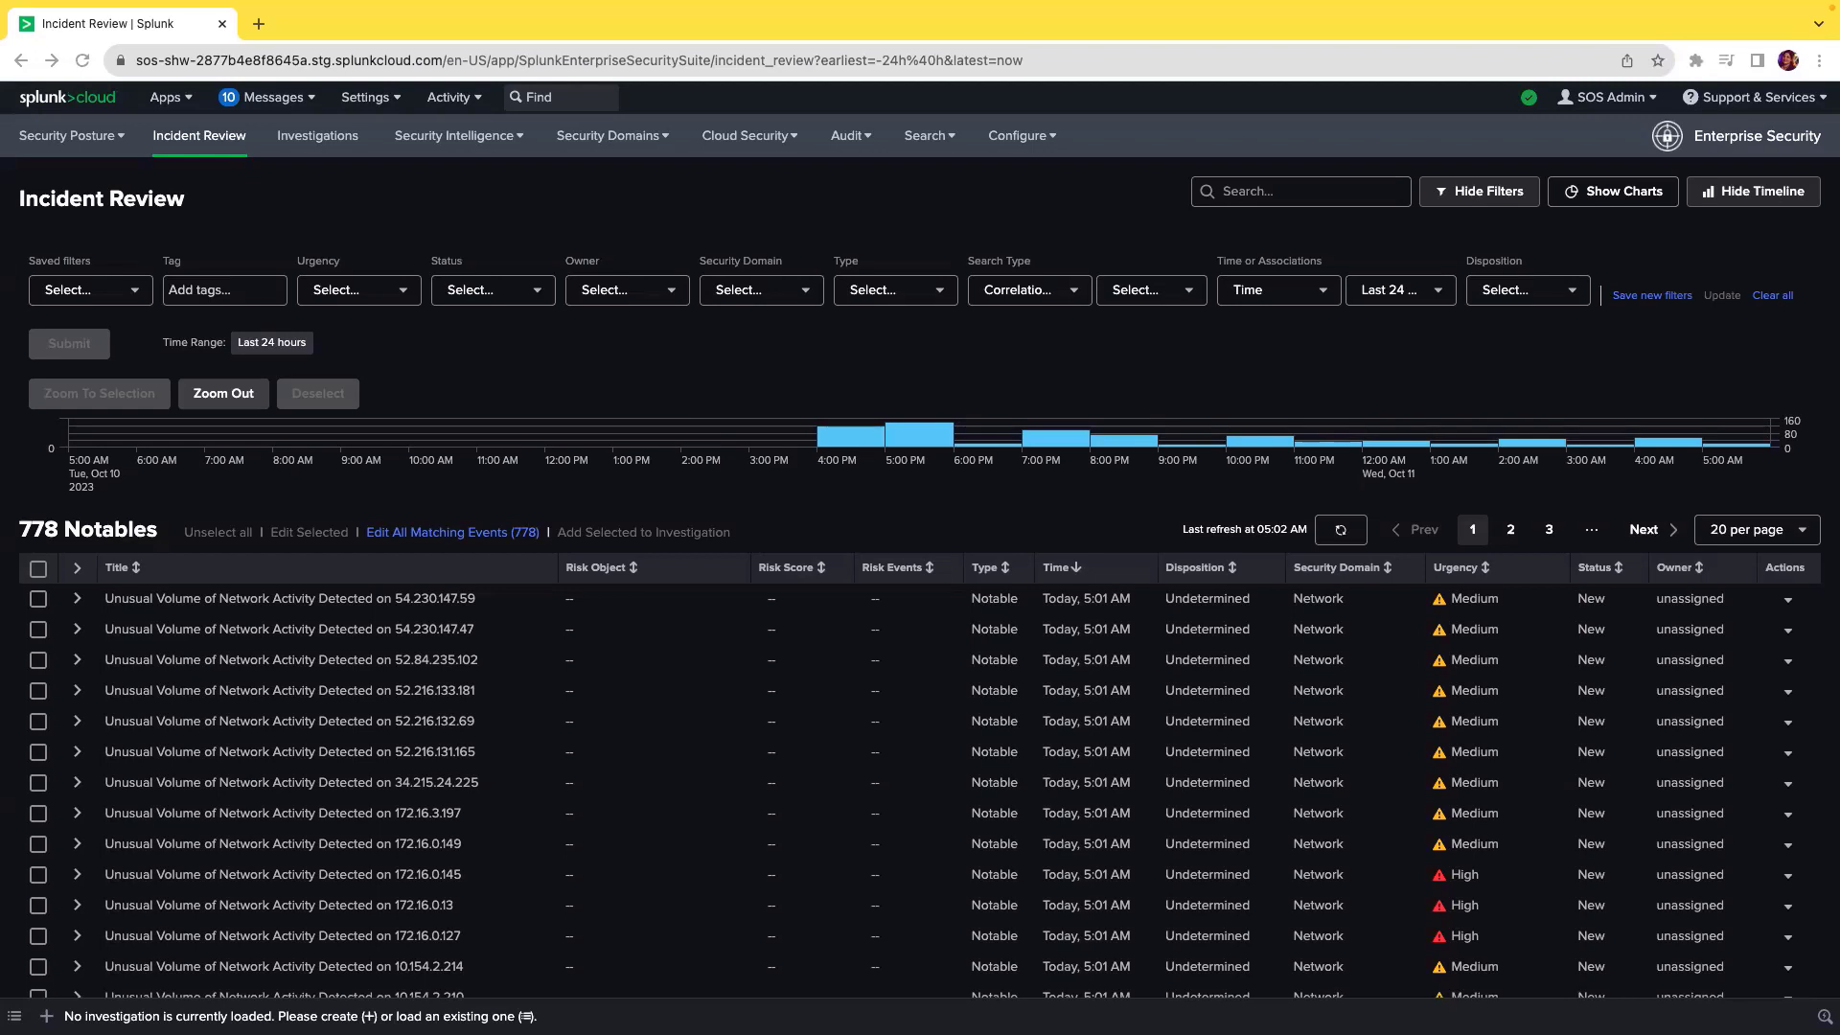
{"action": "mouse_move", "coordinate": [1162, 437]}
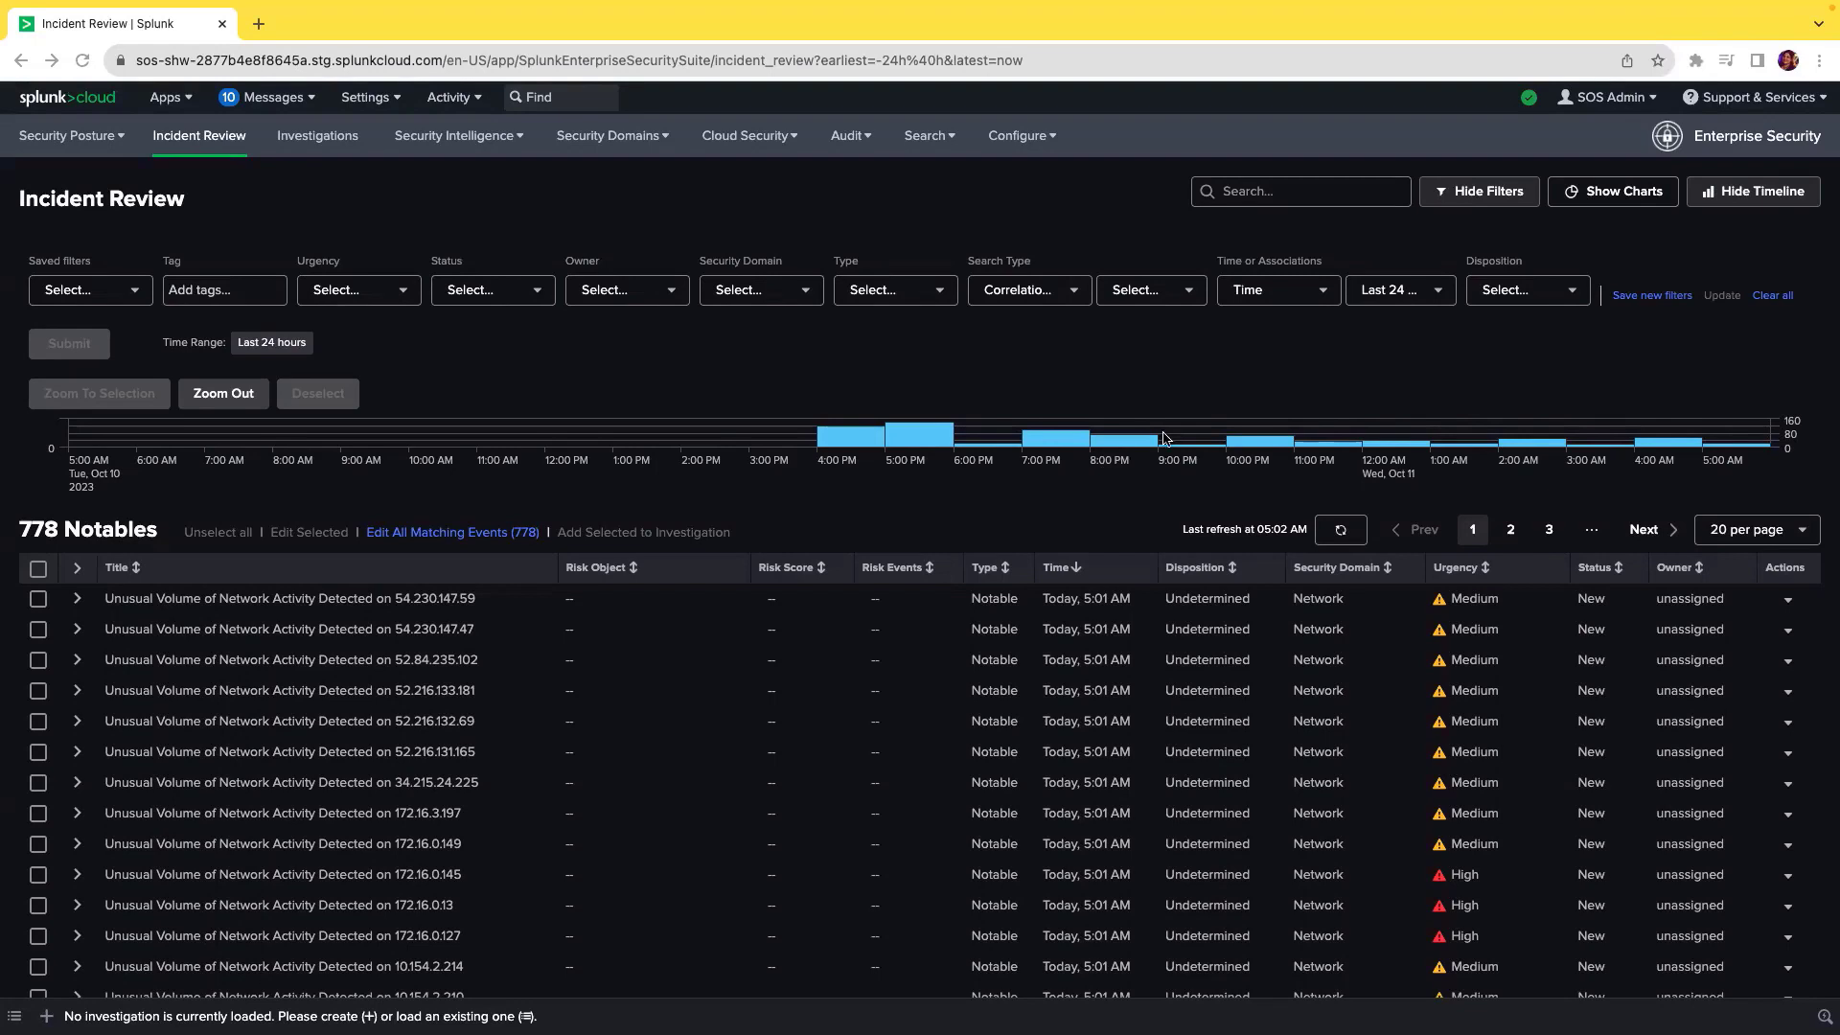
Open the Configure menu from the Enterprise Security top navigation bar.
{"action": "left_click", "coordinate": [1018, 134]}
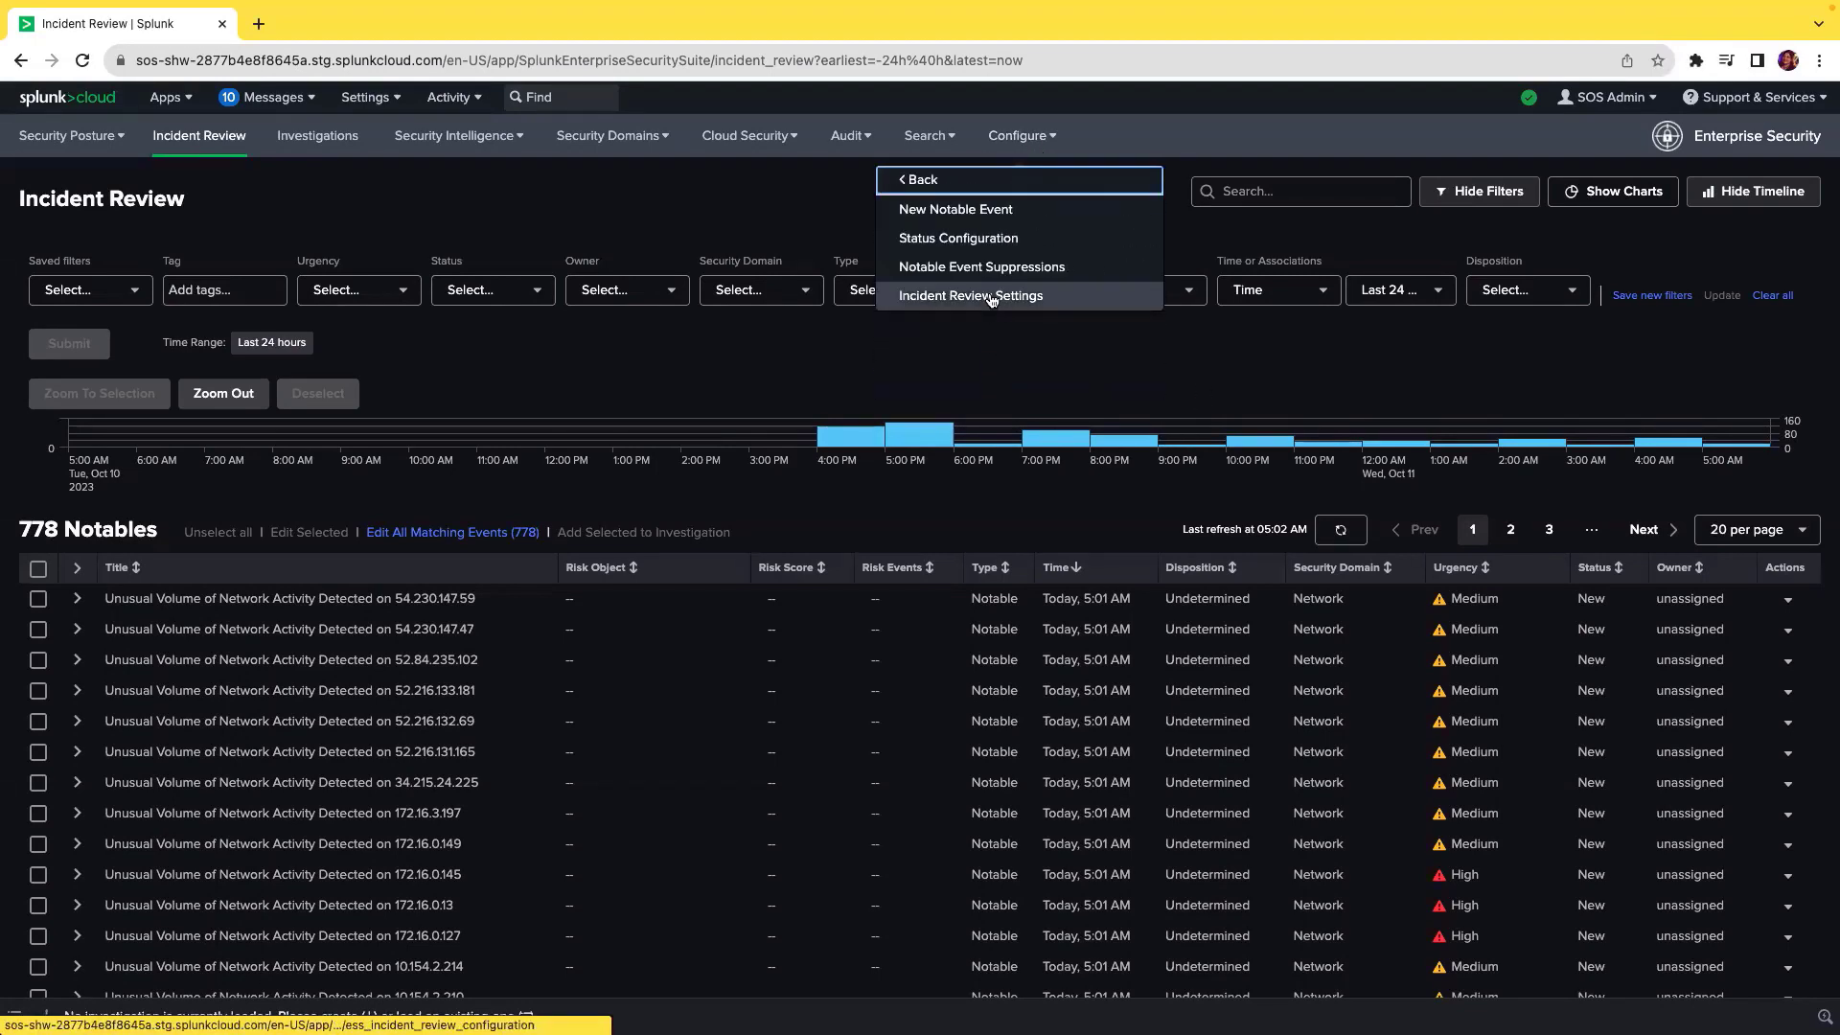
In Incident Review Settings, switch on Allow Auto-Refresh under Incident Review - Auto Refresh.
{"action": "left_click", "coordinate": [970, 295]}
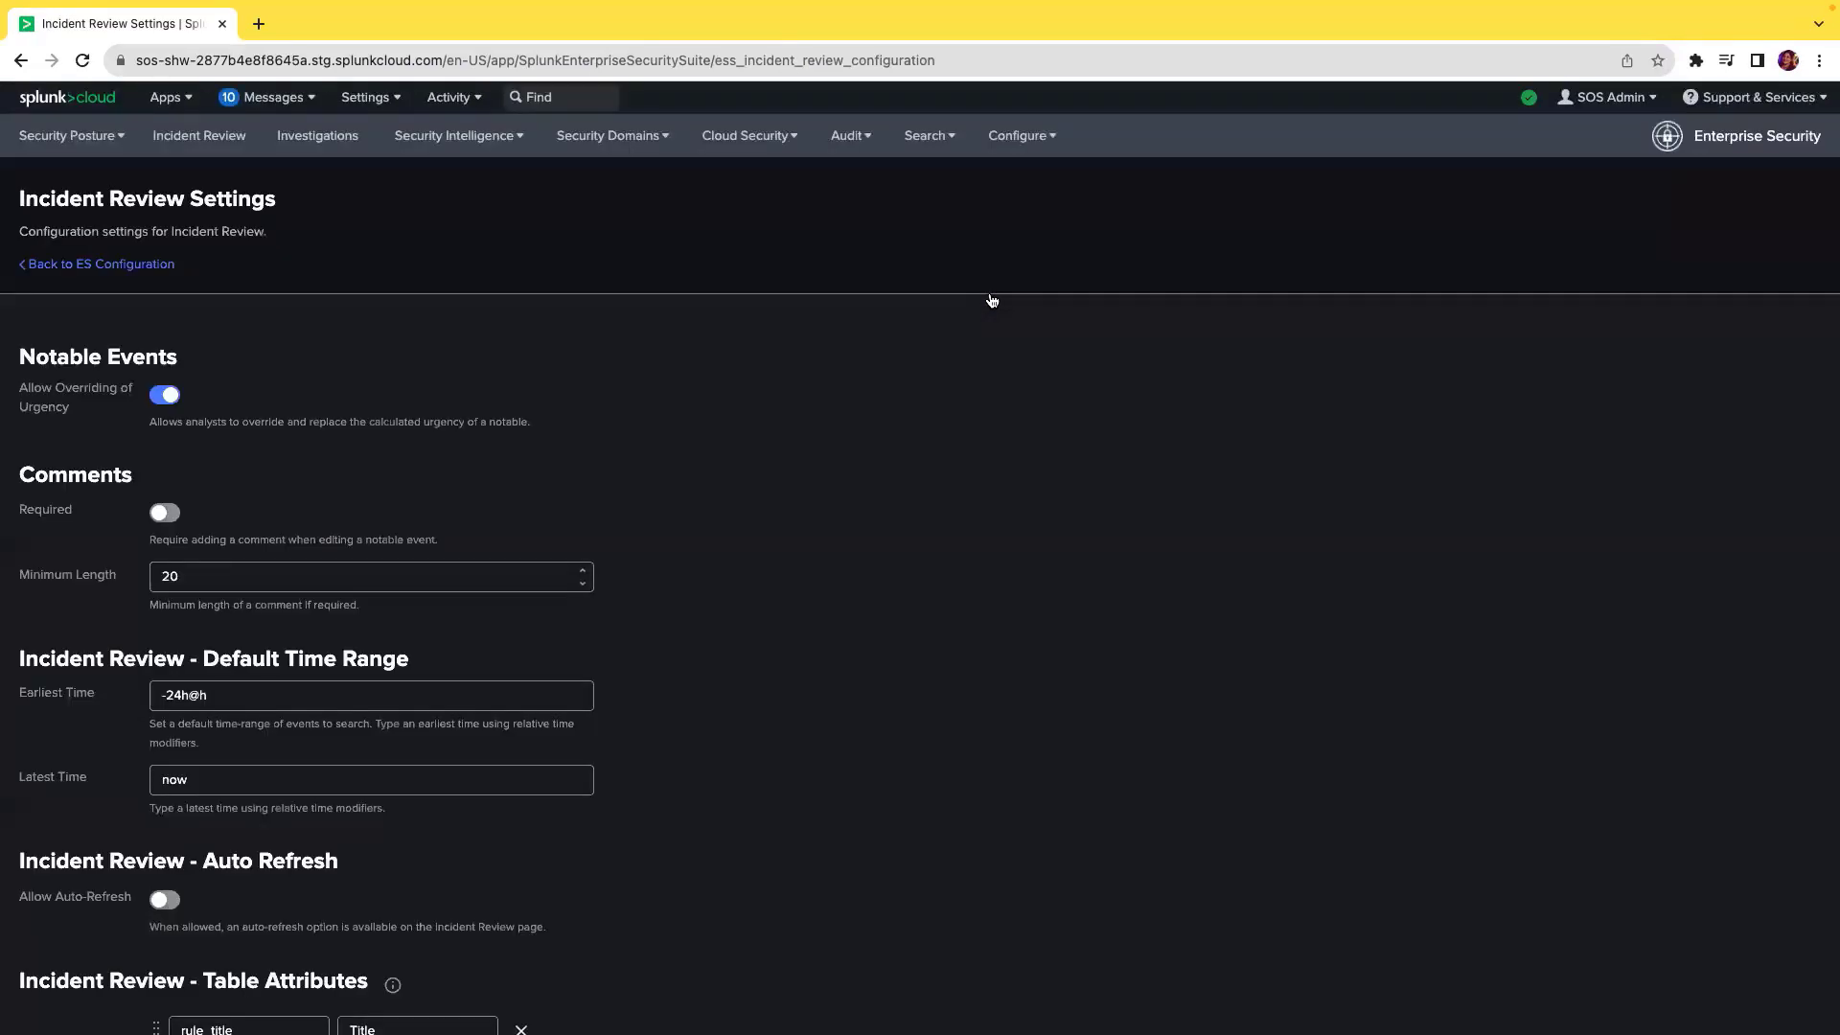
{"action": "scroll", "scroll_direction": "down", "scroll_amount": 3}
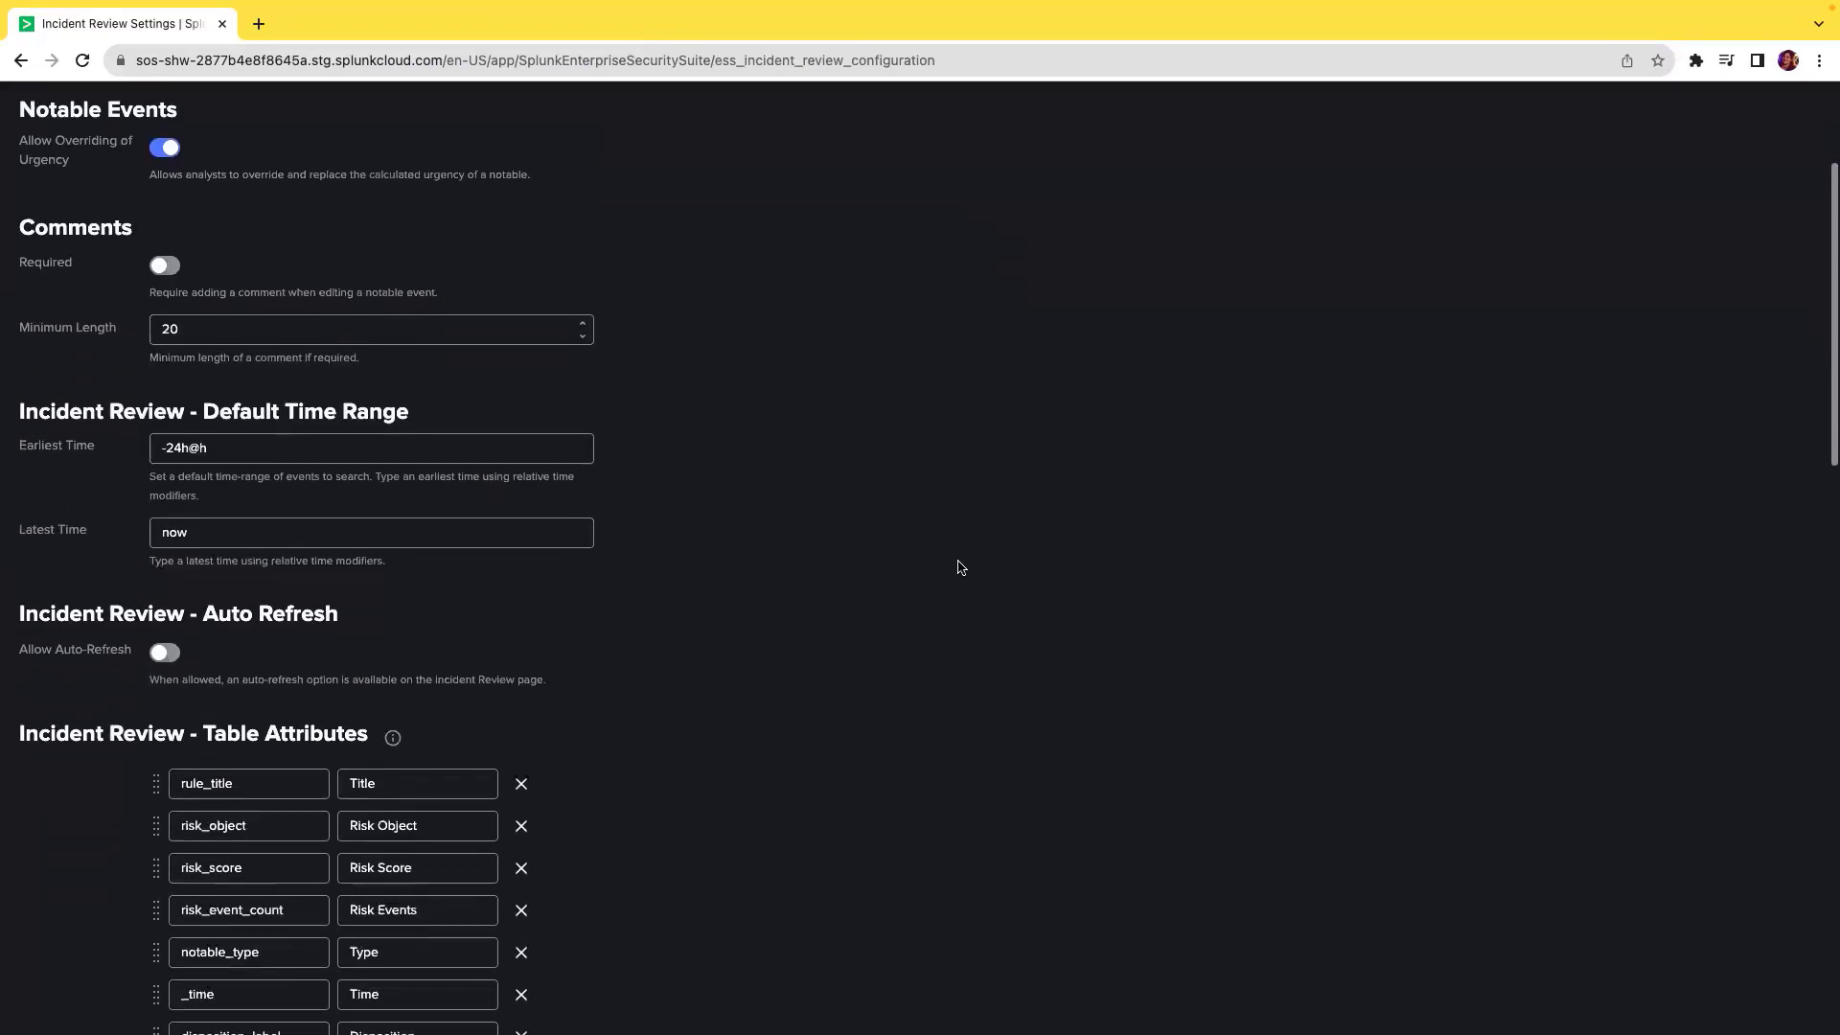
{"action": "scroll", "scroll_direction": "down", "scroll_amount": 3}
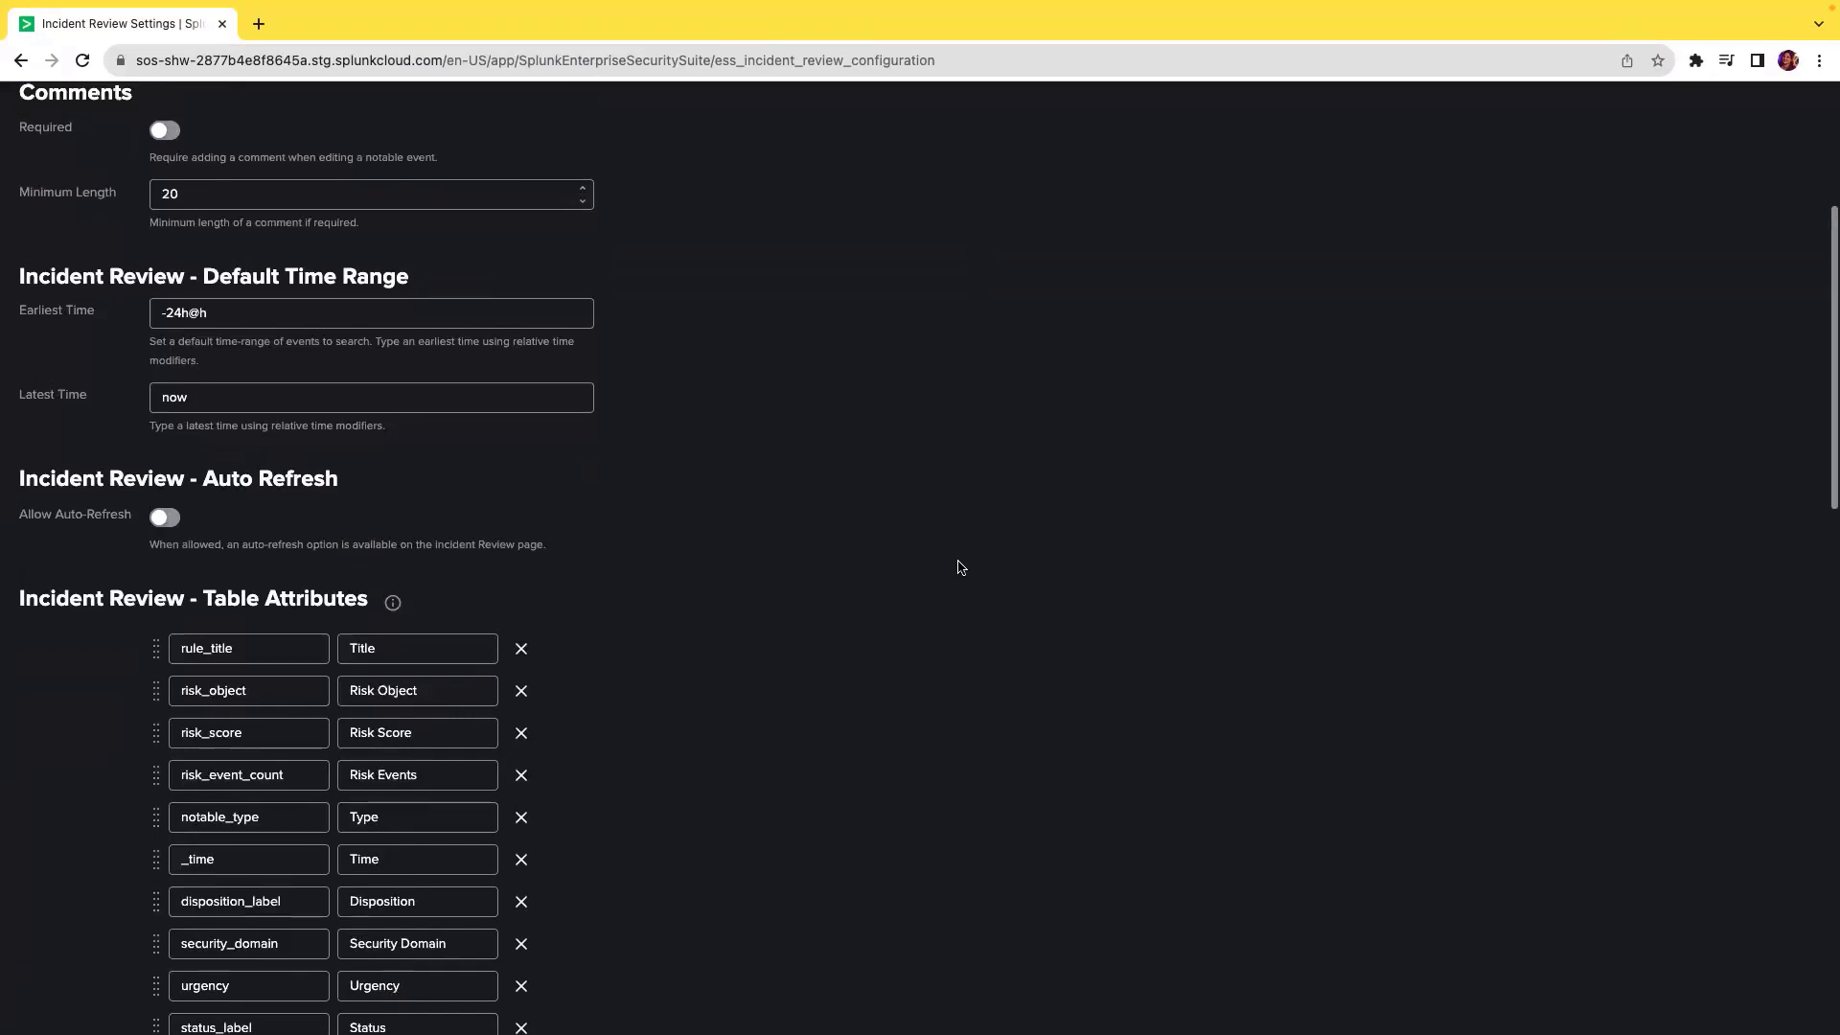
{"action": "left_click", "coordinate": [165, 517]}
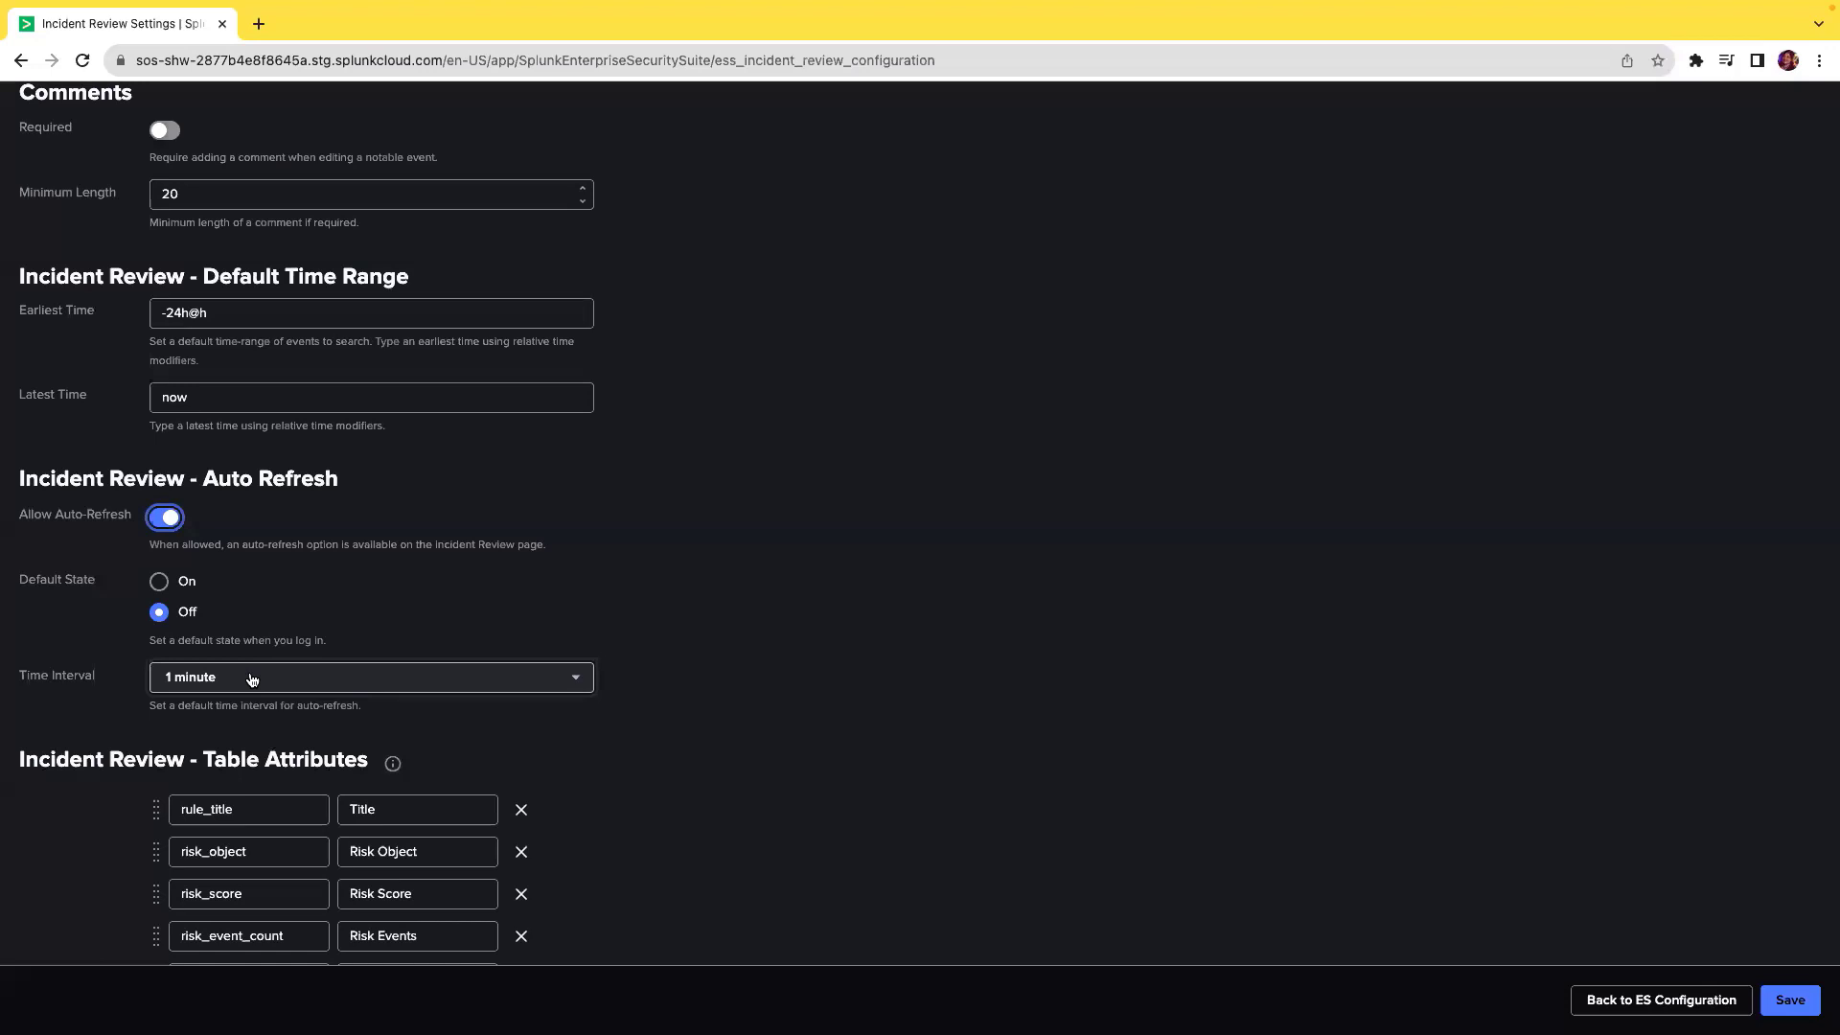
Keep the auto-refresh time interval at 1 minute and save the Incident Review settings.
{"action": "left_click", "coordinate": [370, 677]}
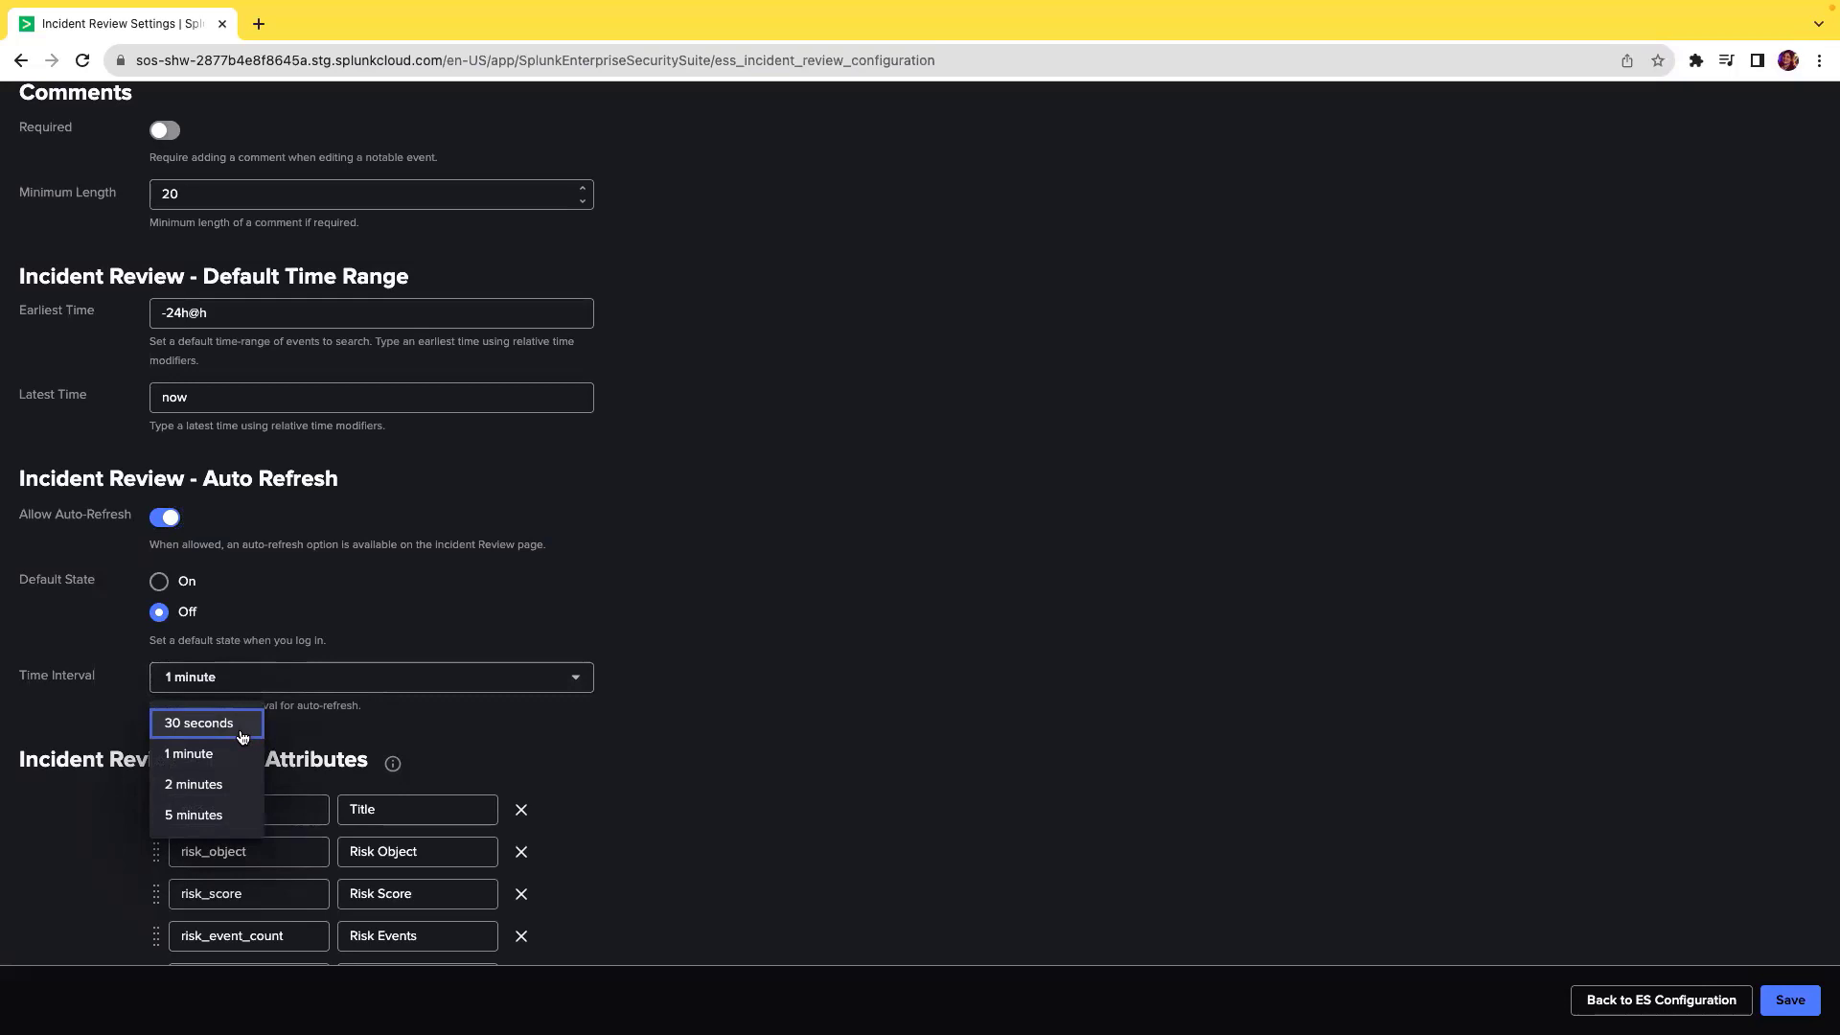
{"action": "mouse_move", "coordinate": [287, 746]}
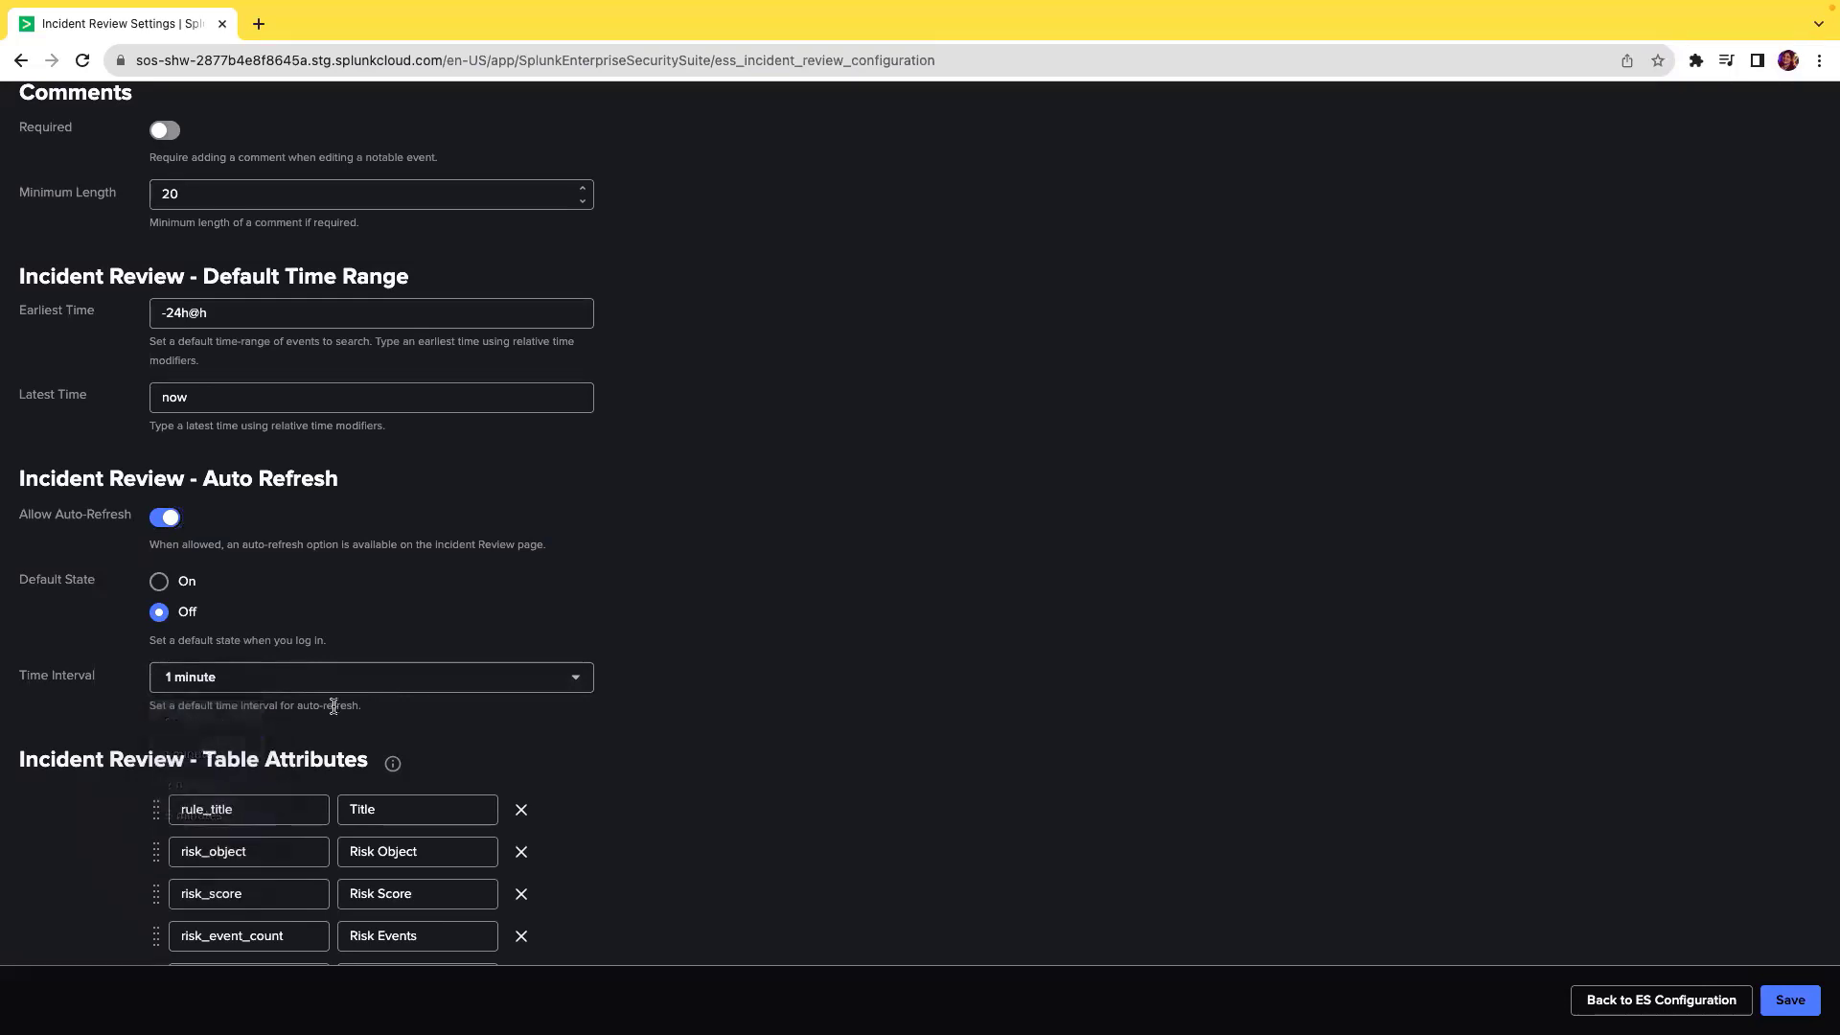
{"action": "mouse_move", "coordinate": [291, 591]}
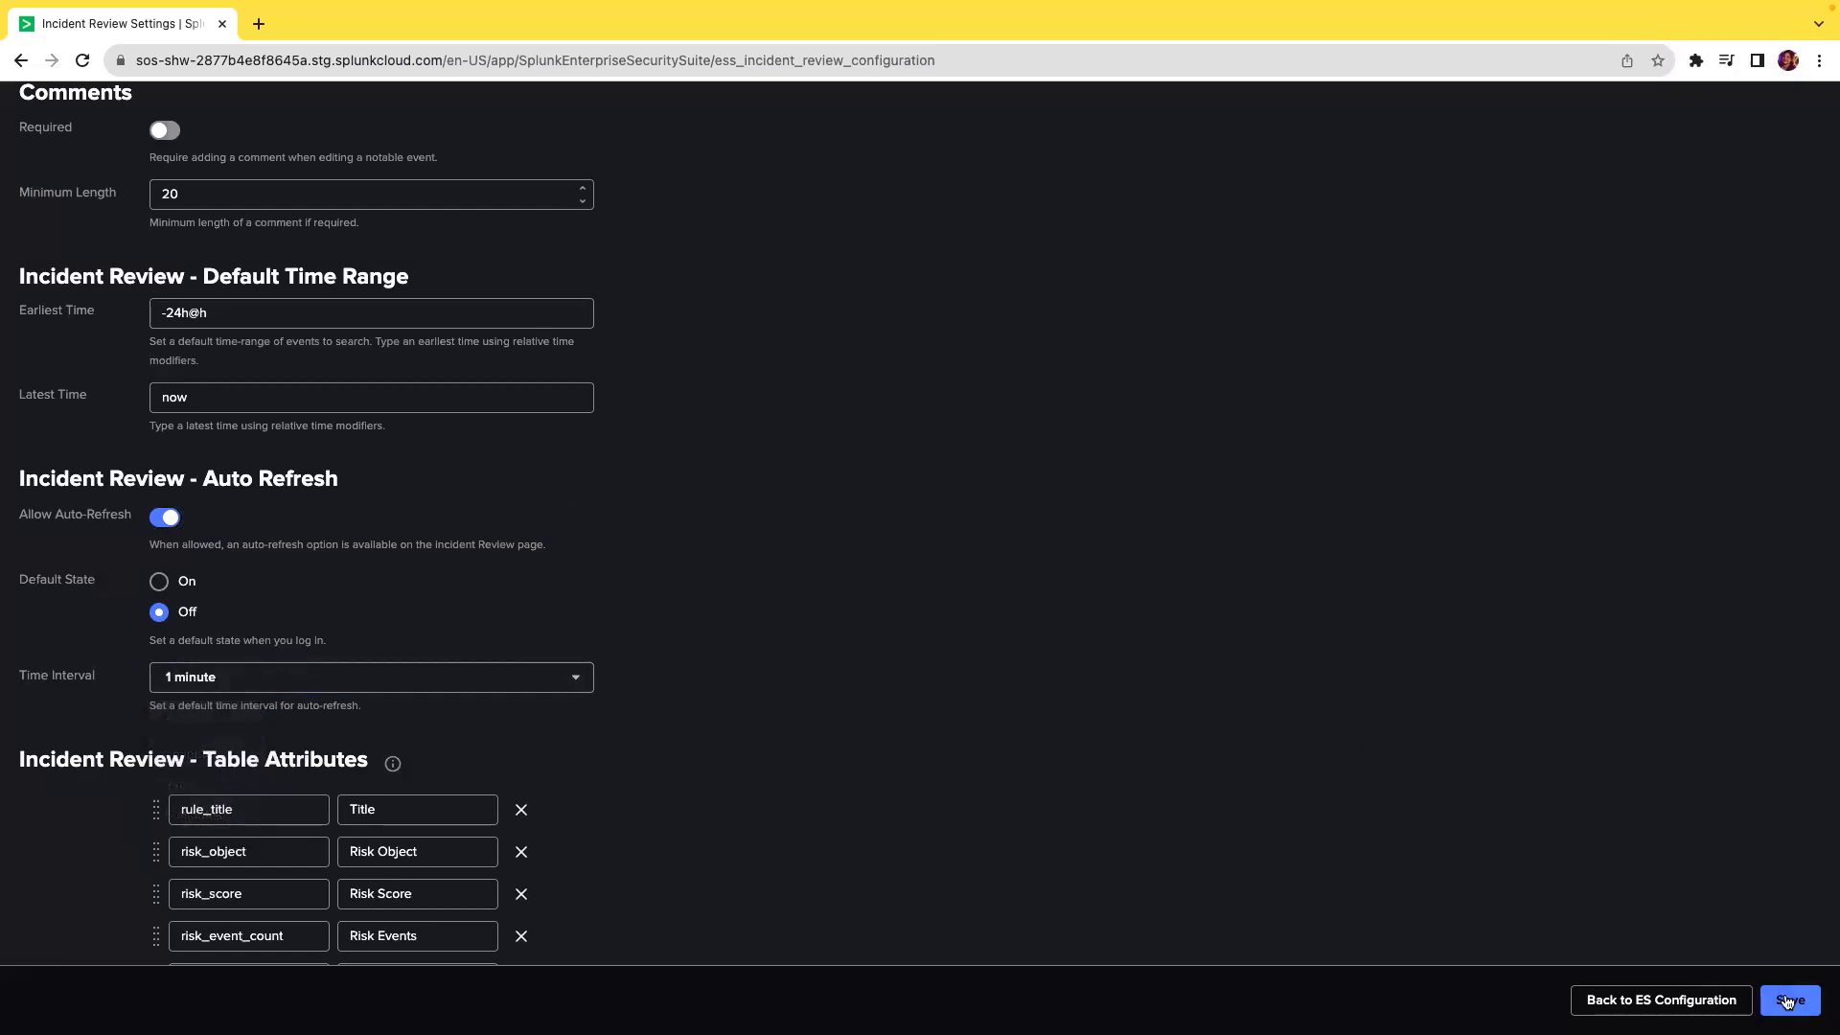
{"action": "left_click", "coordinate": [1786, 1001]}
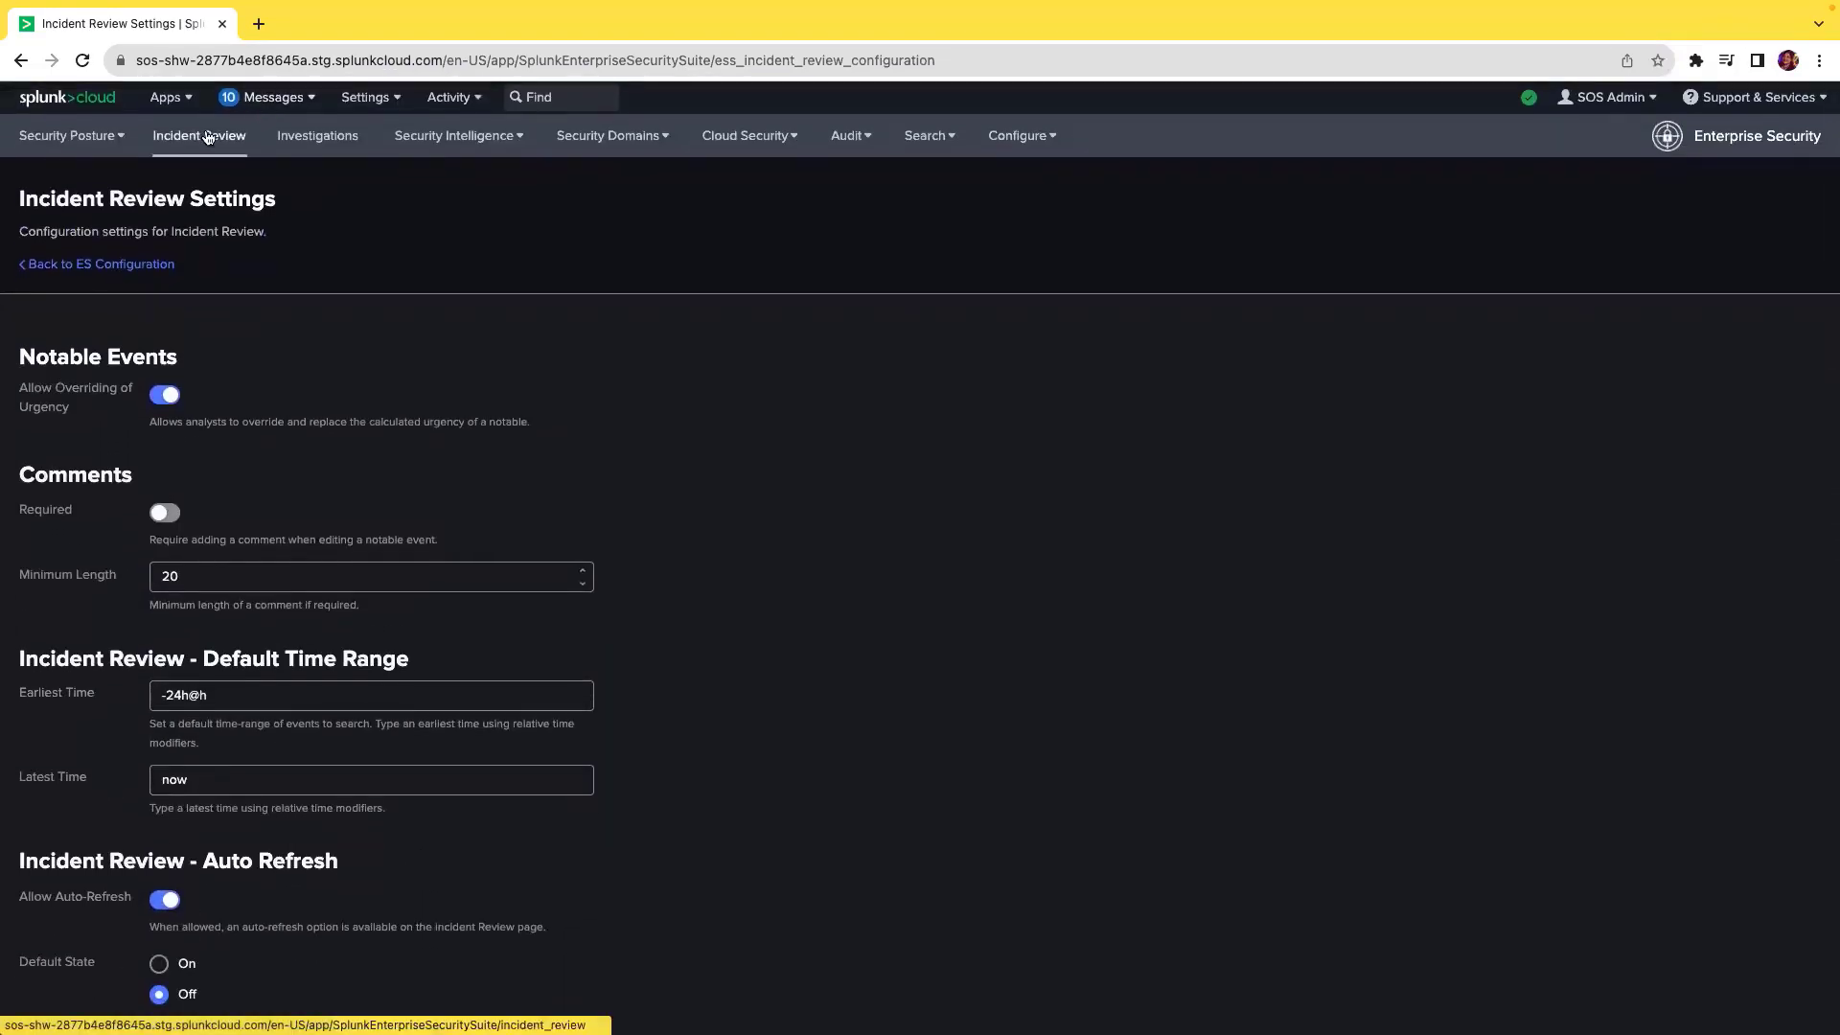
Back on Incident Review, set the notables list to Auto Refresh On.
{"action": "left_click", "coordinate": [197, 135]}
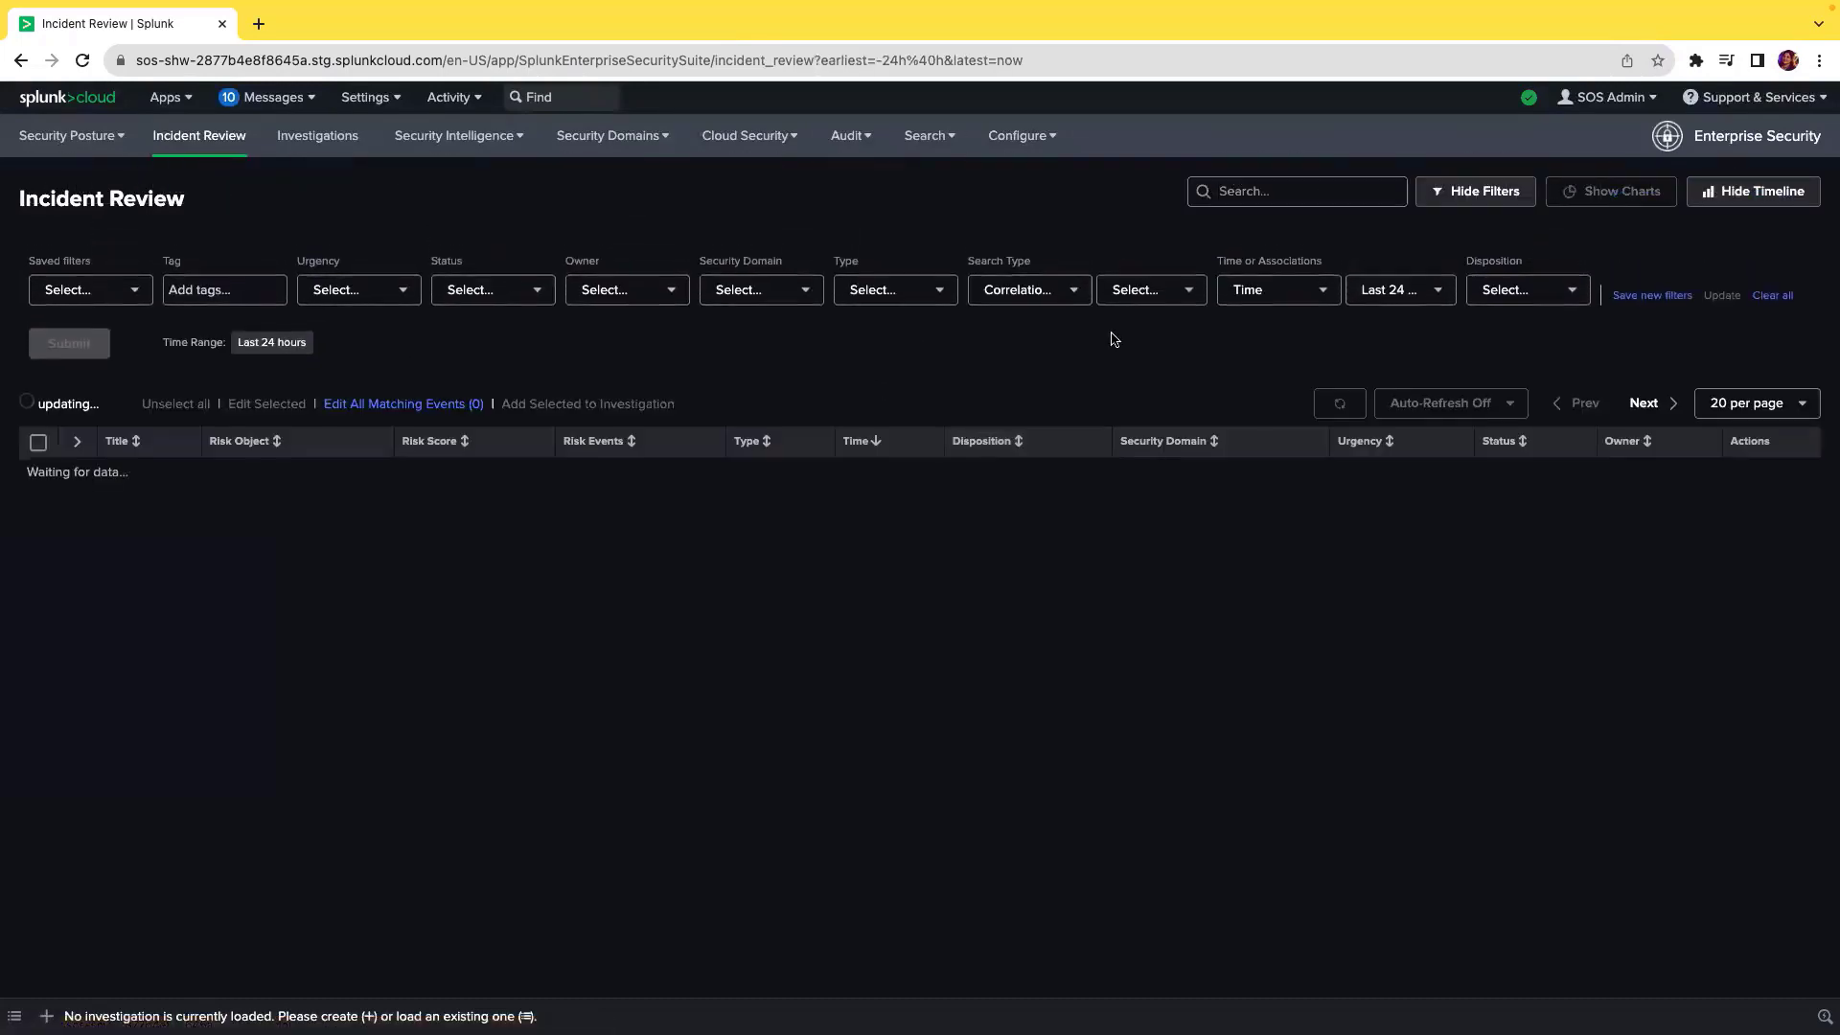
{"action": "mouse_move", "coordinate": [1451, 427]}
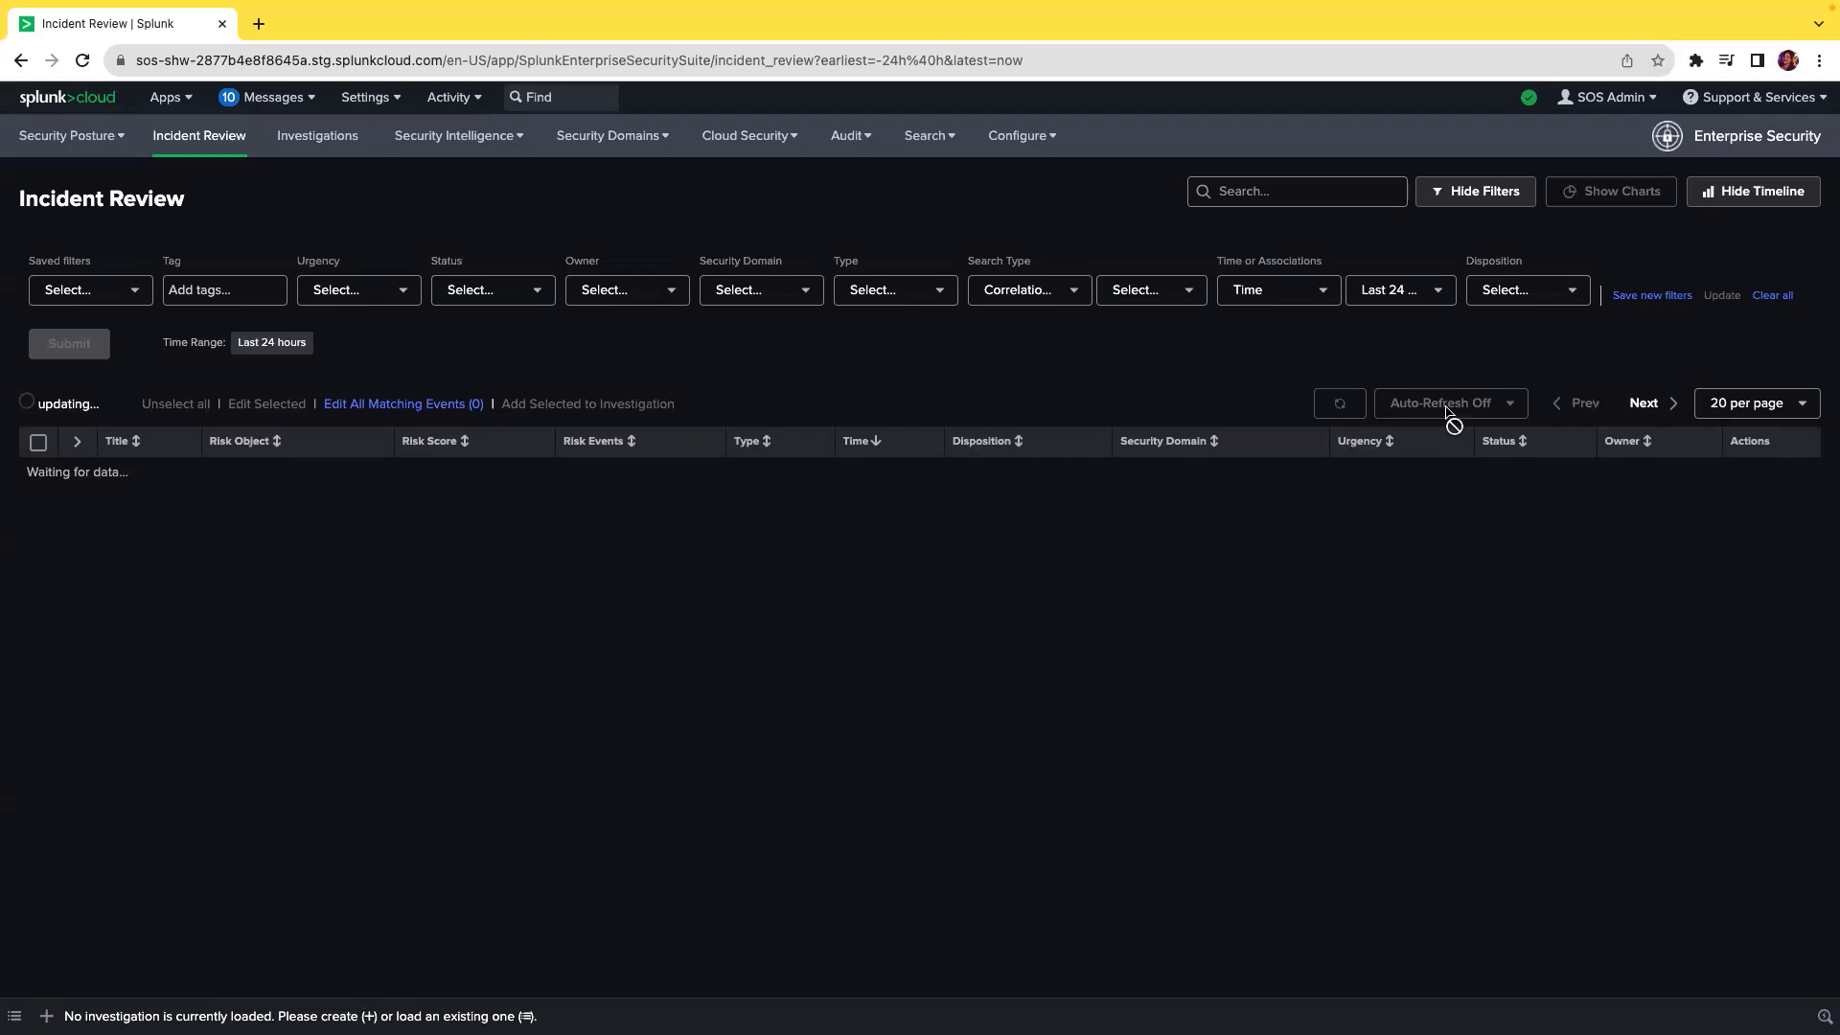
{"action": "mouse_move", "coordinate": [1460, 422]}
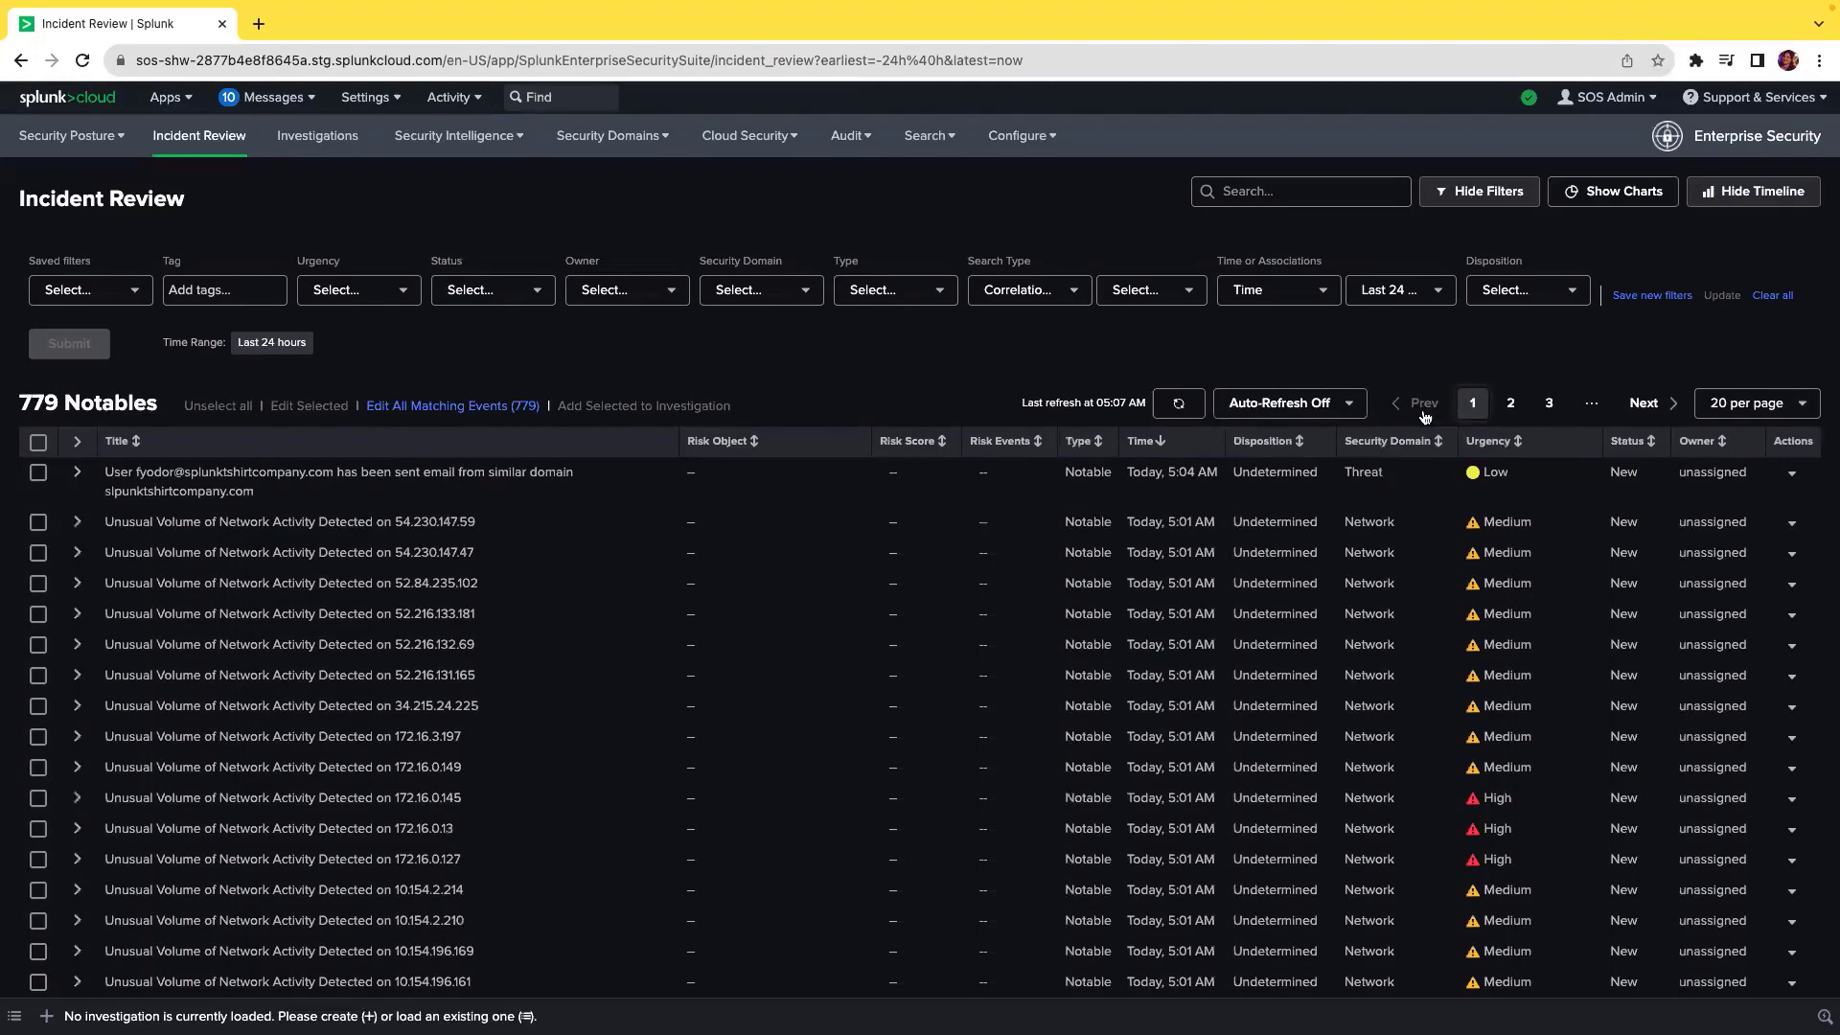
{"action": "left_click", "coordinate": [1754, 191]}
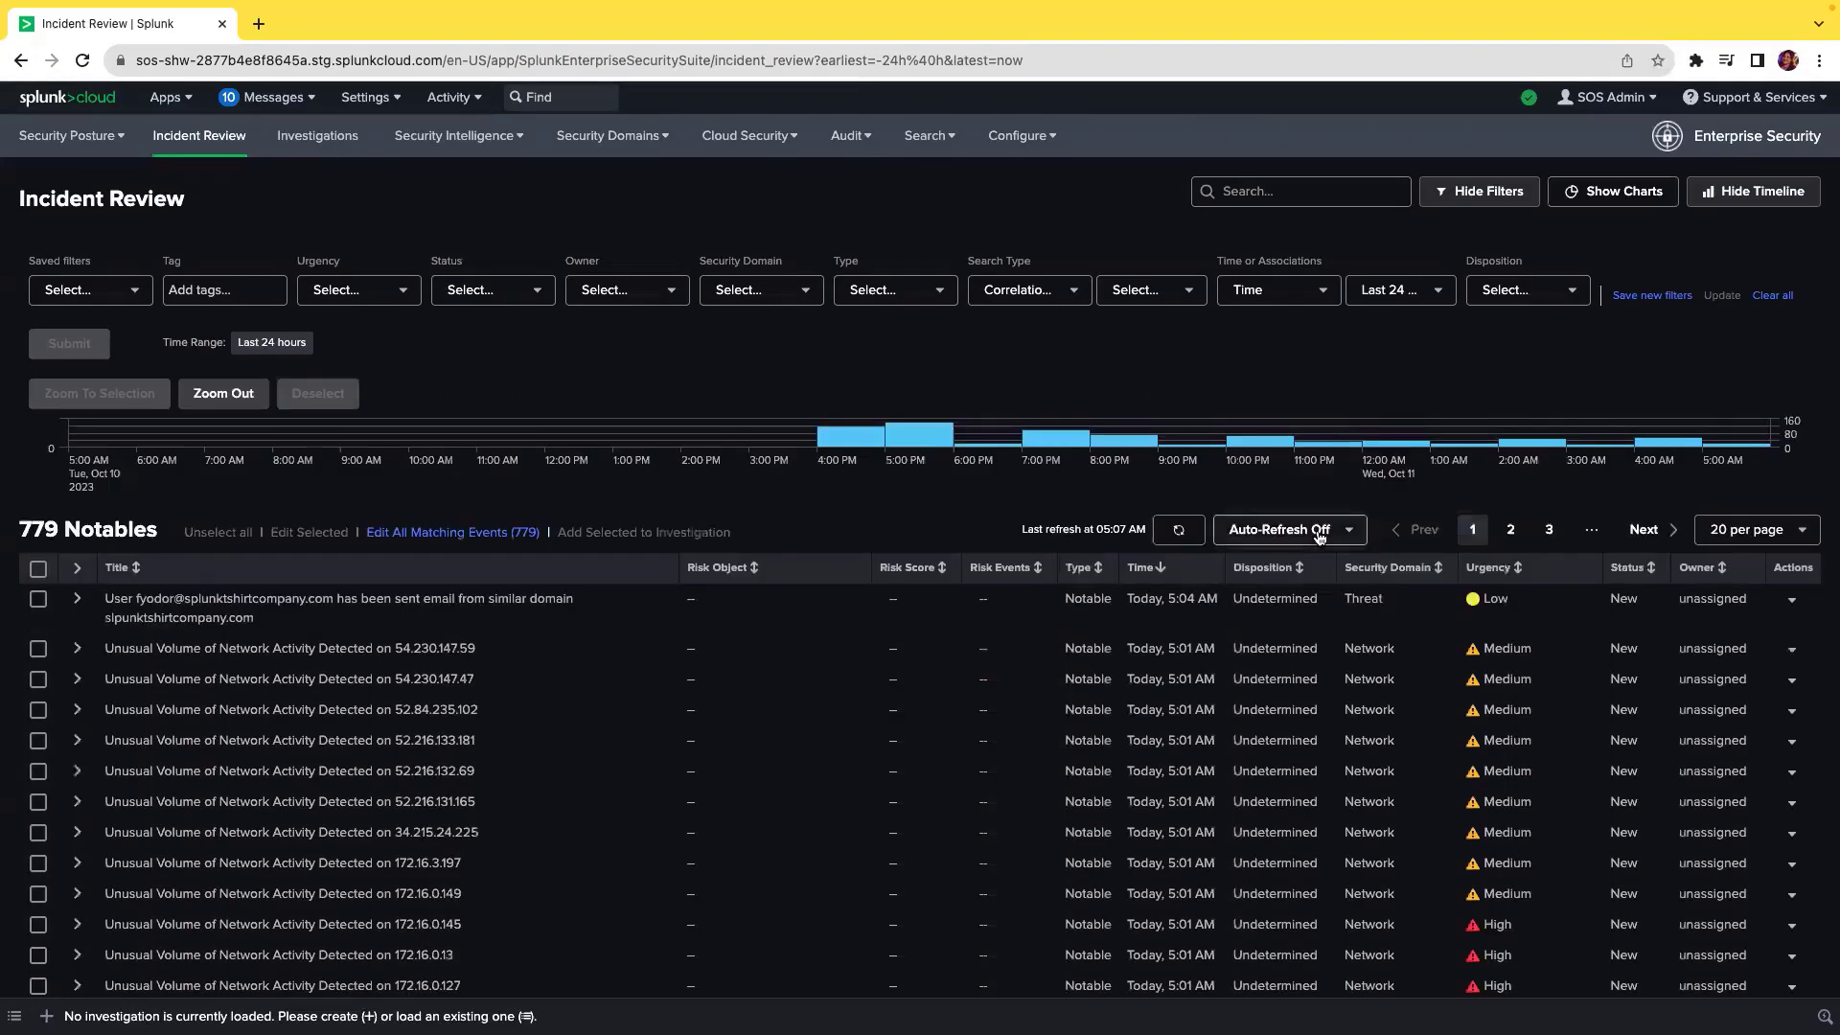
{"action": "left_click", "coordinate": [1288, 529]}
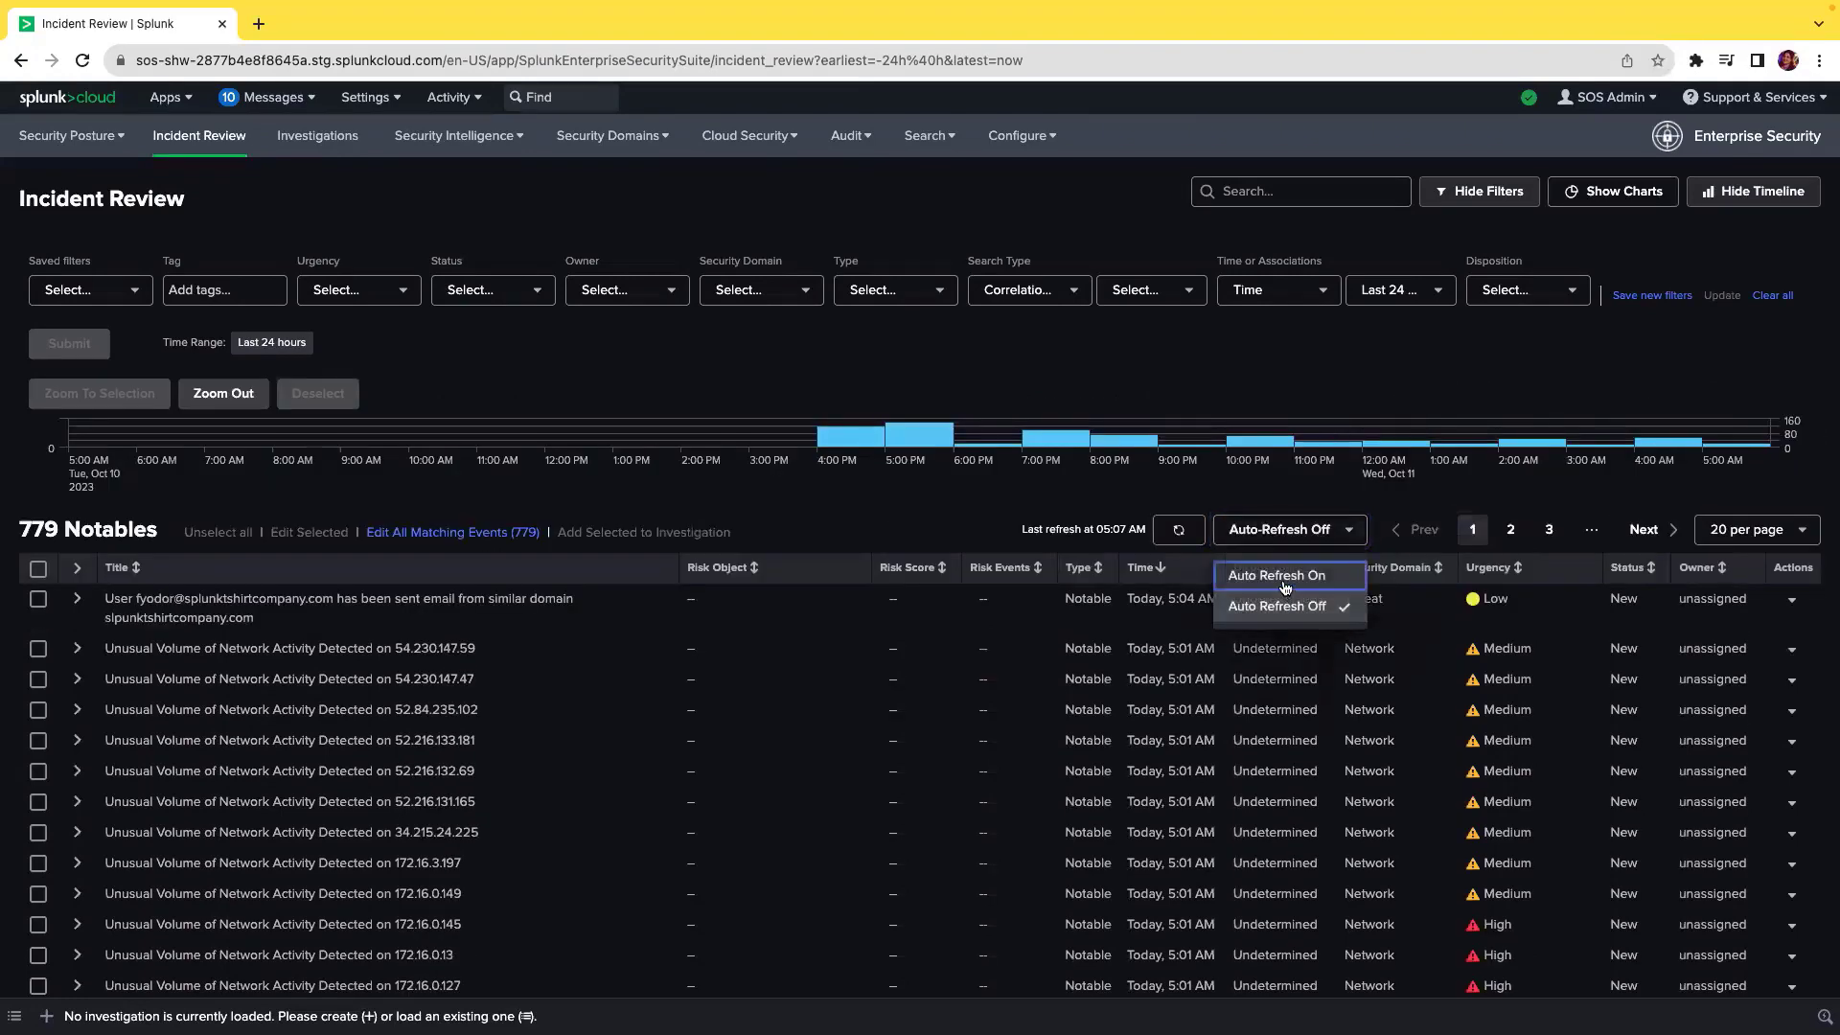
{"action": "left_click", "coordinate": [1274, 575]}
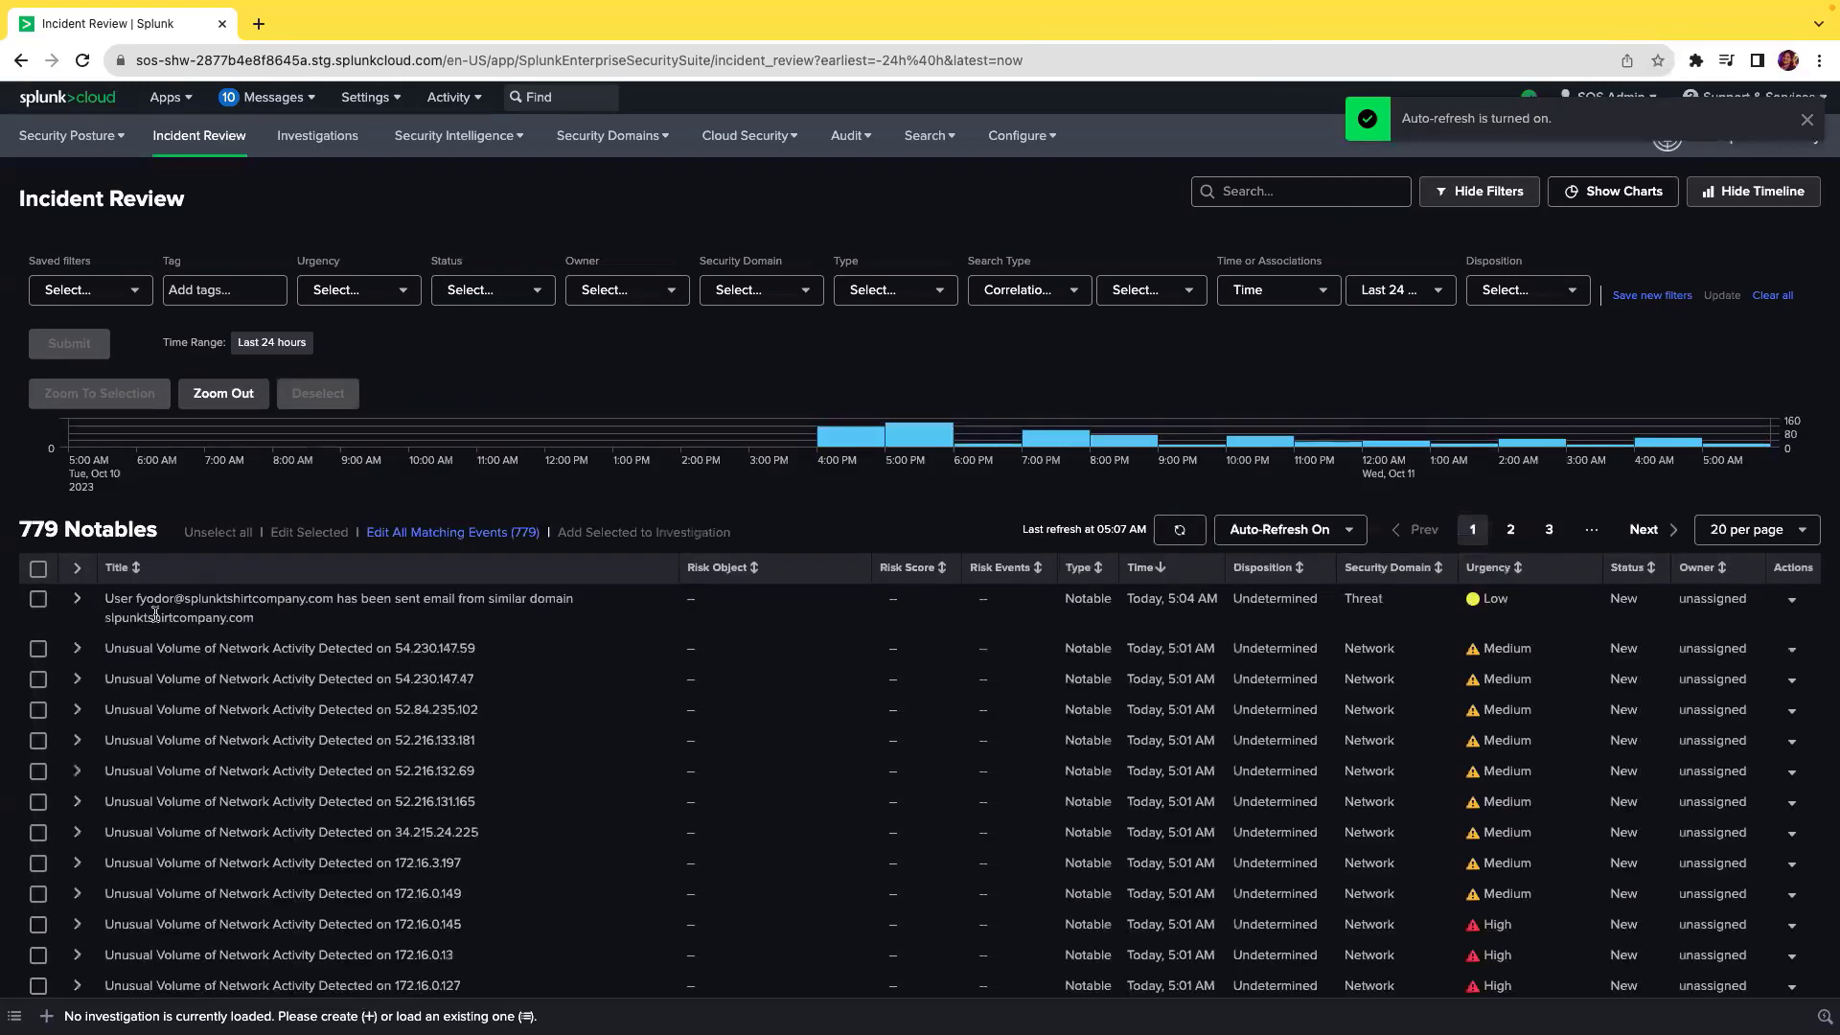
{"action": "left_click", "coordinate": [38, 600]}
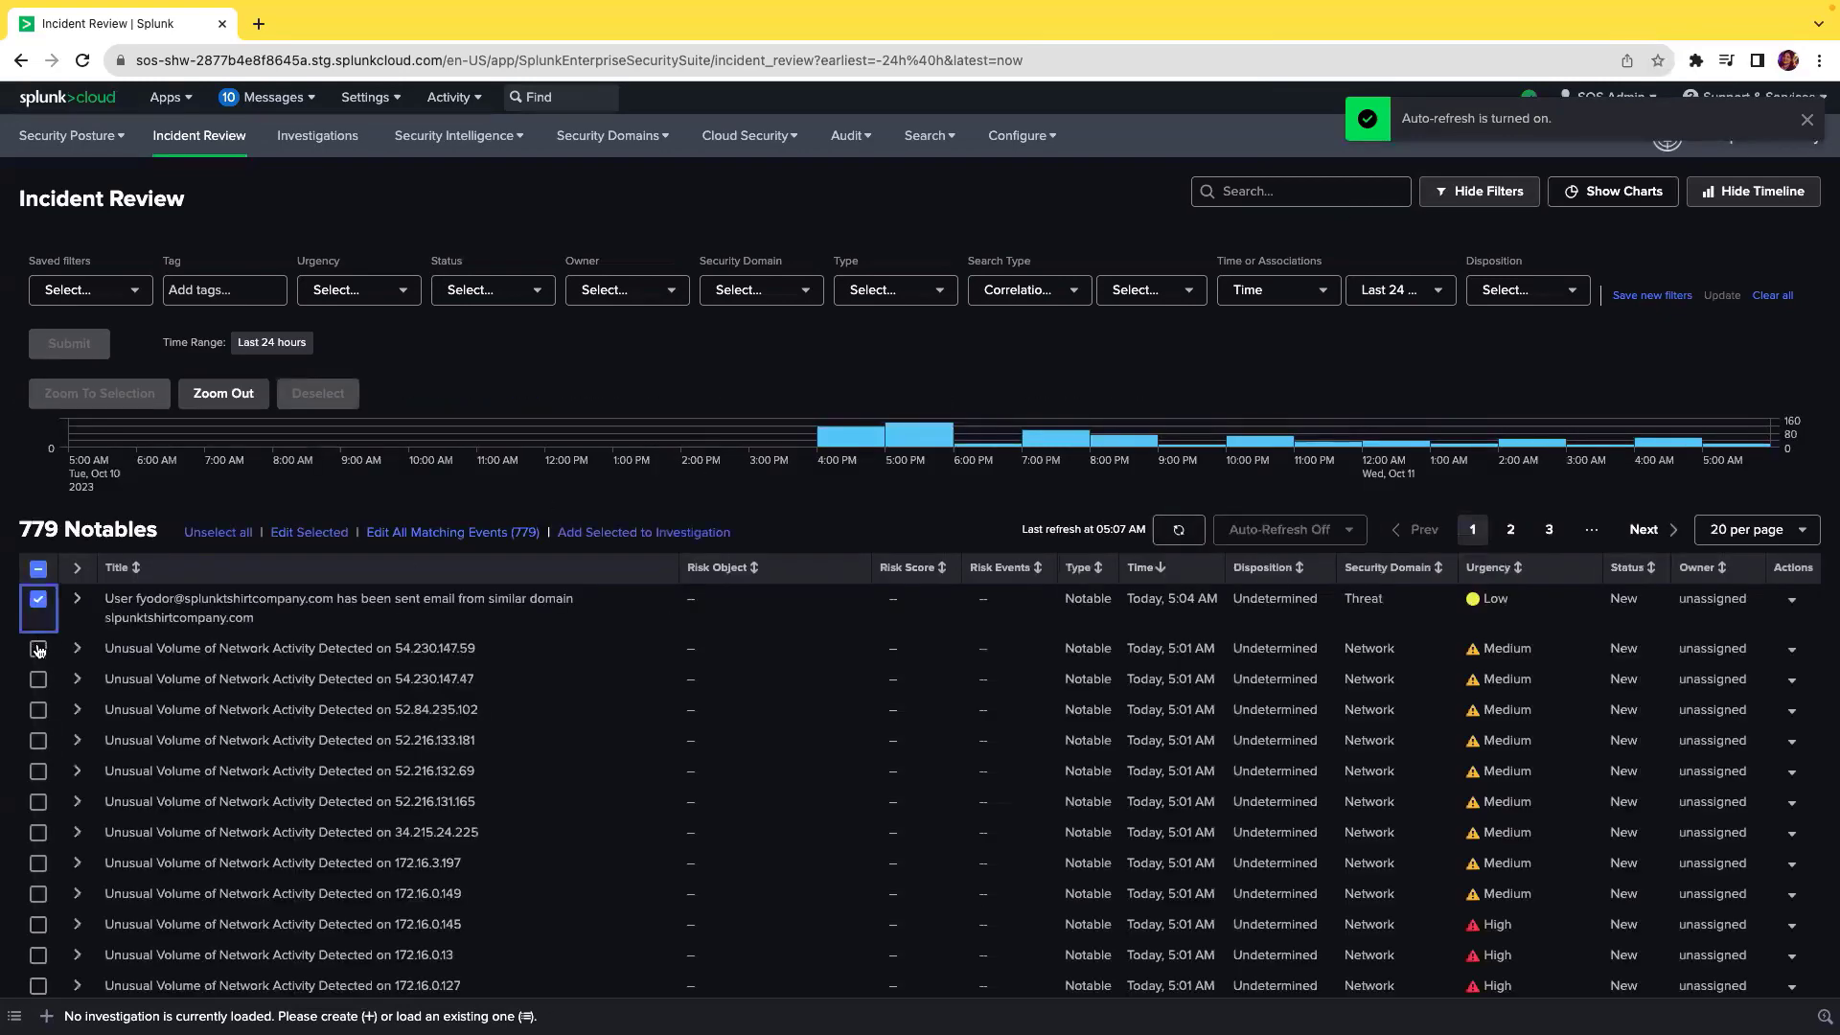
{"action": "left_click", "coordinate": [38, 650]}
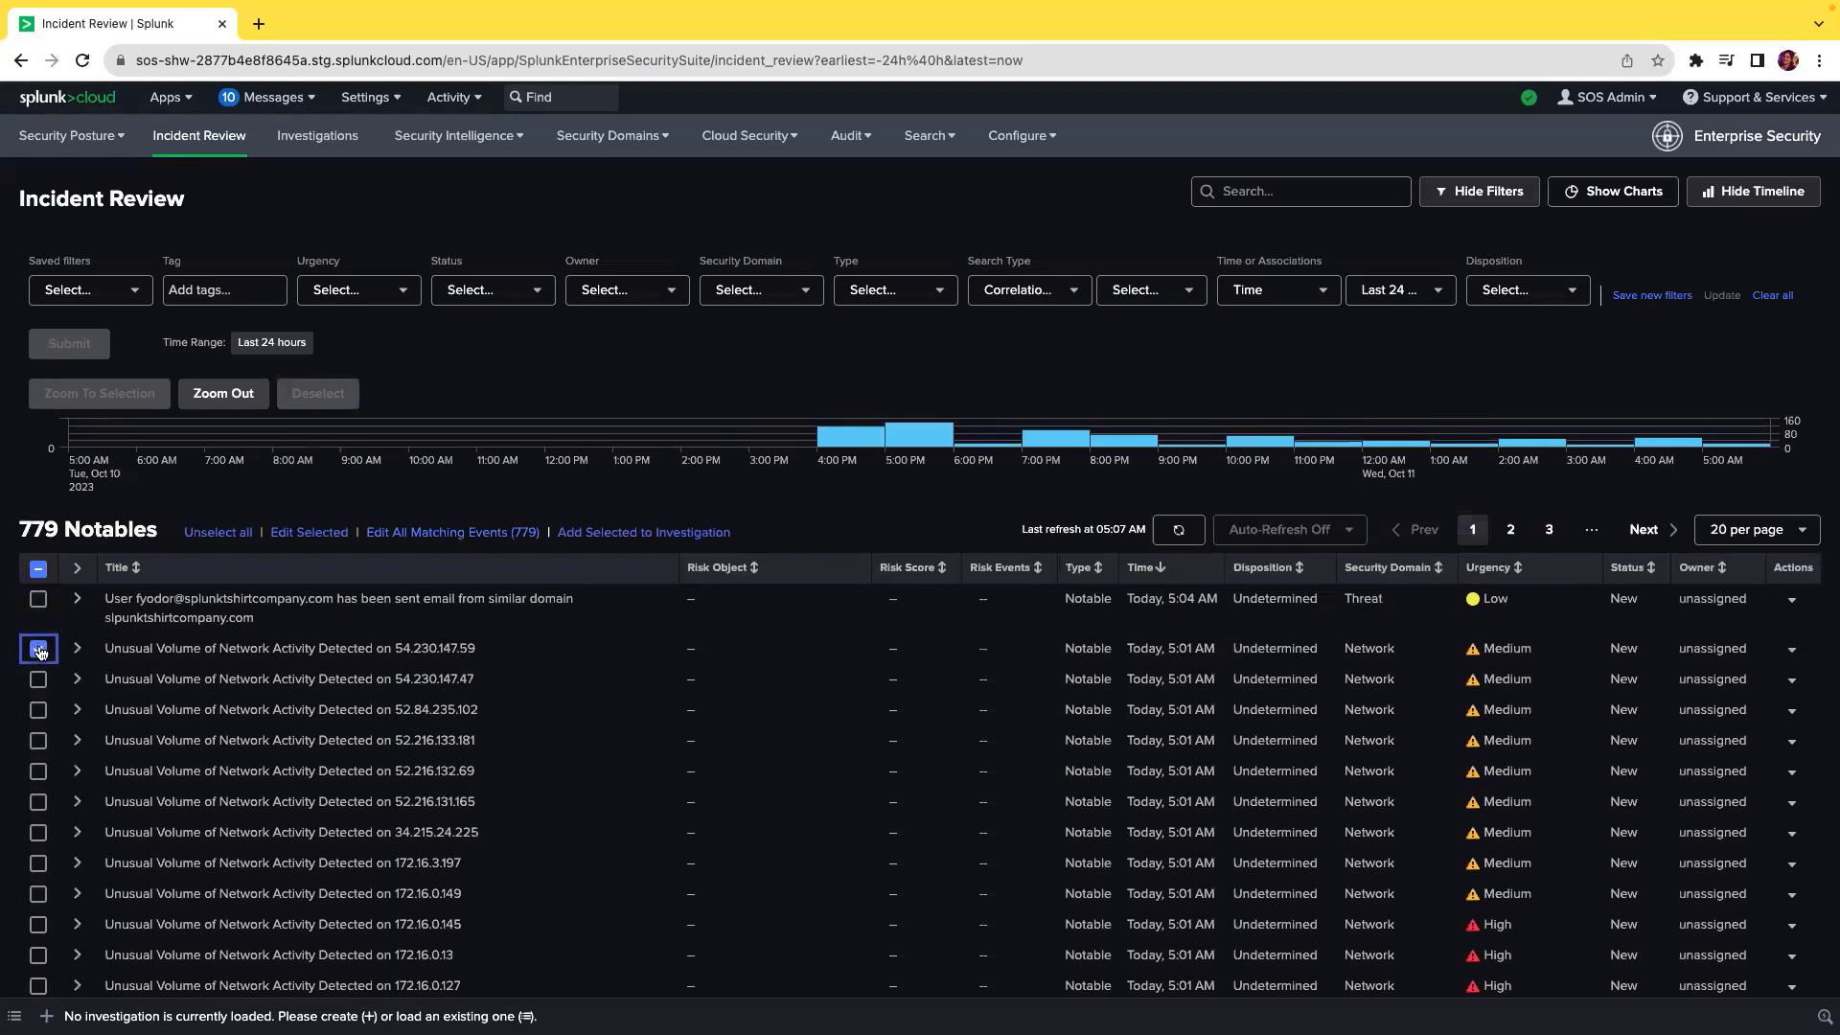
{"action": "left_click", "coordinate": [1281, 529]}
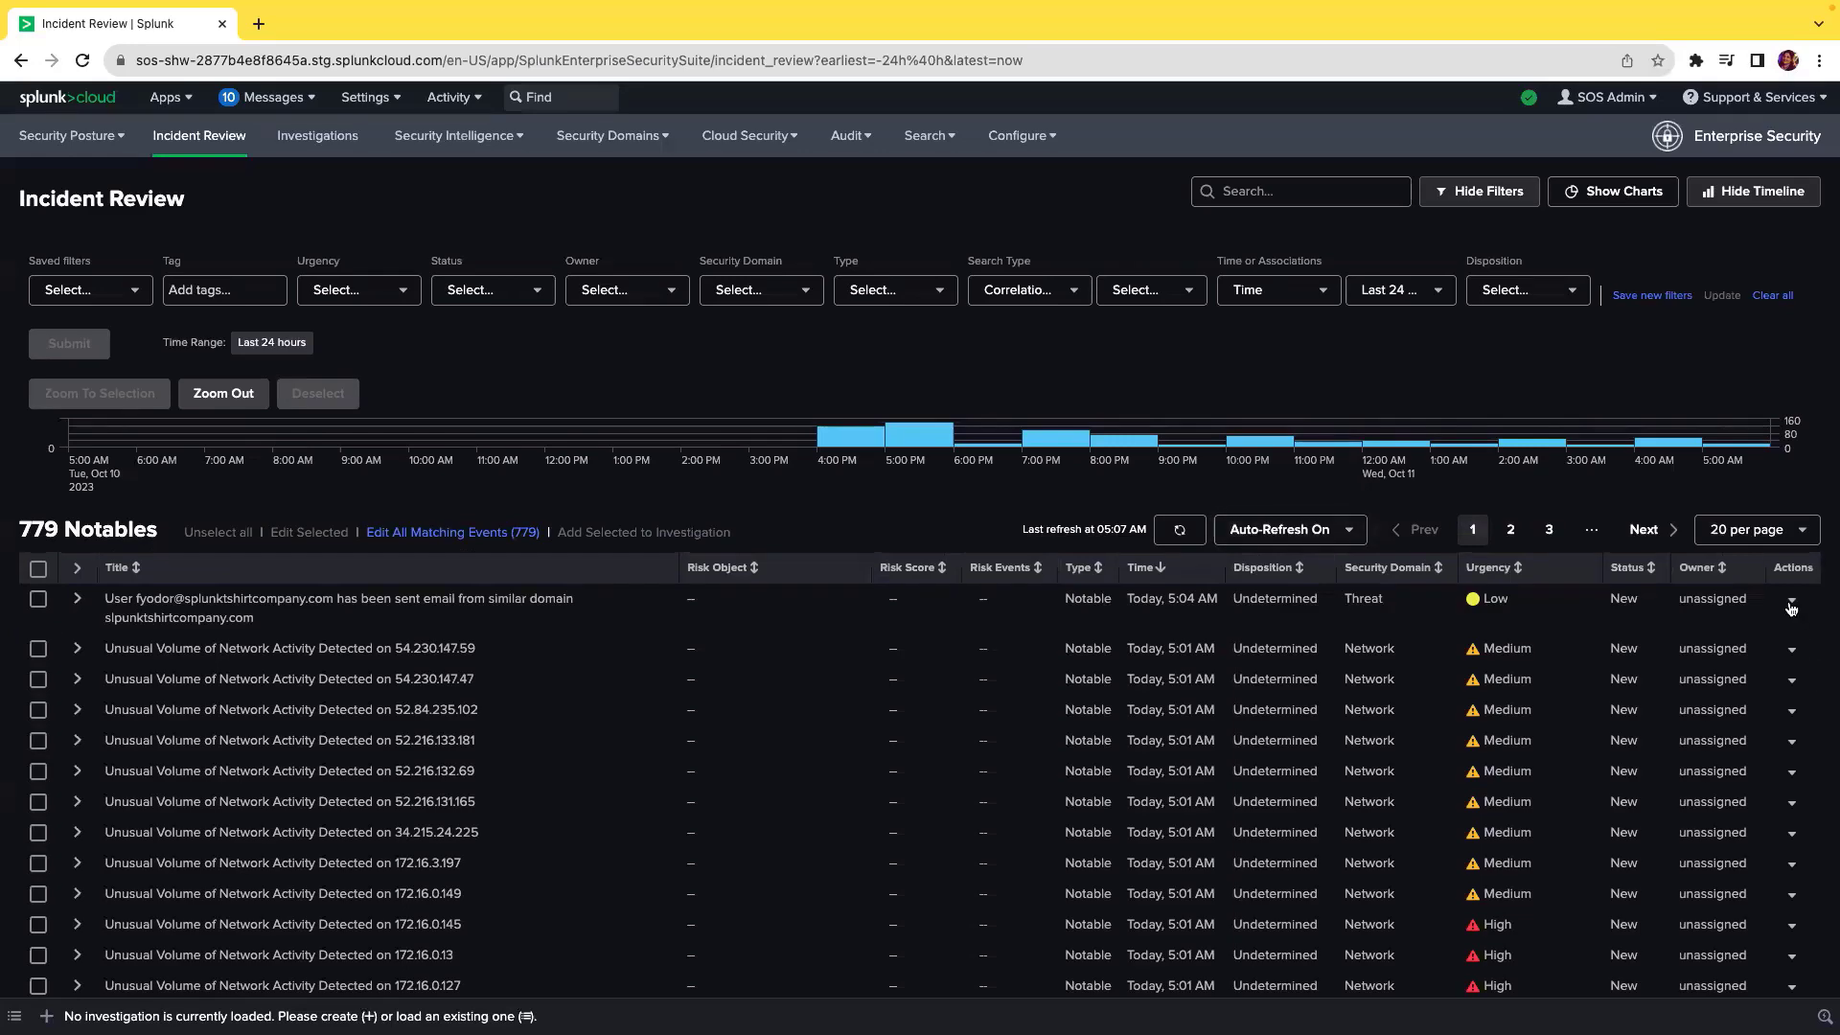
{"action": "left_click", "coordinate": [1791, 608]}
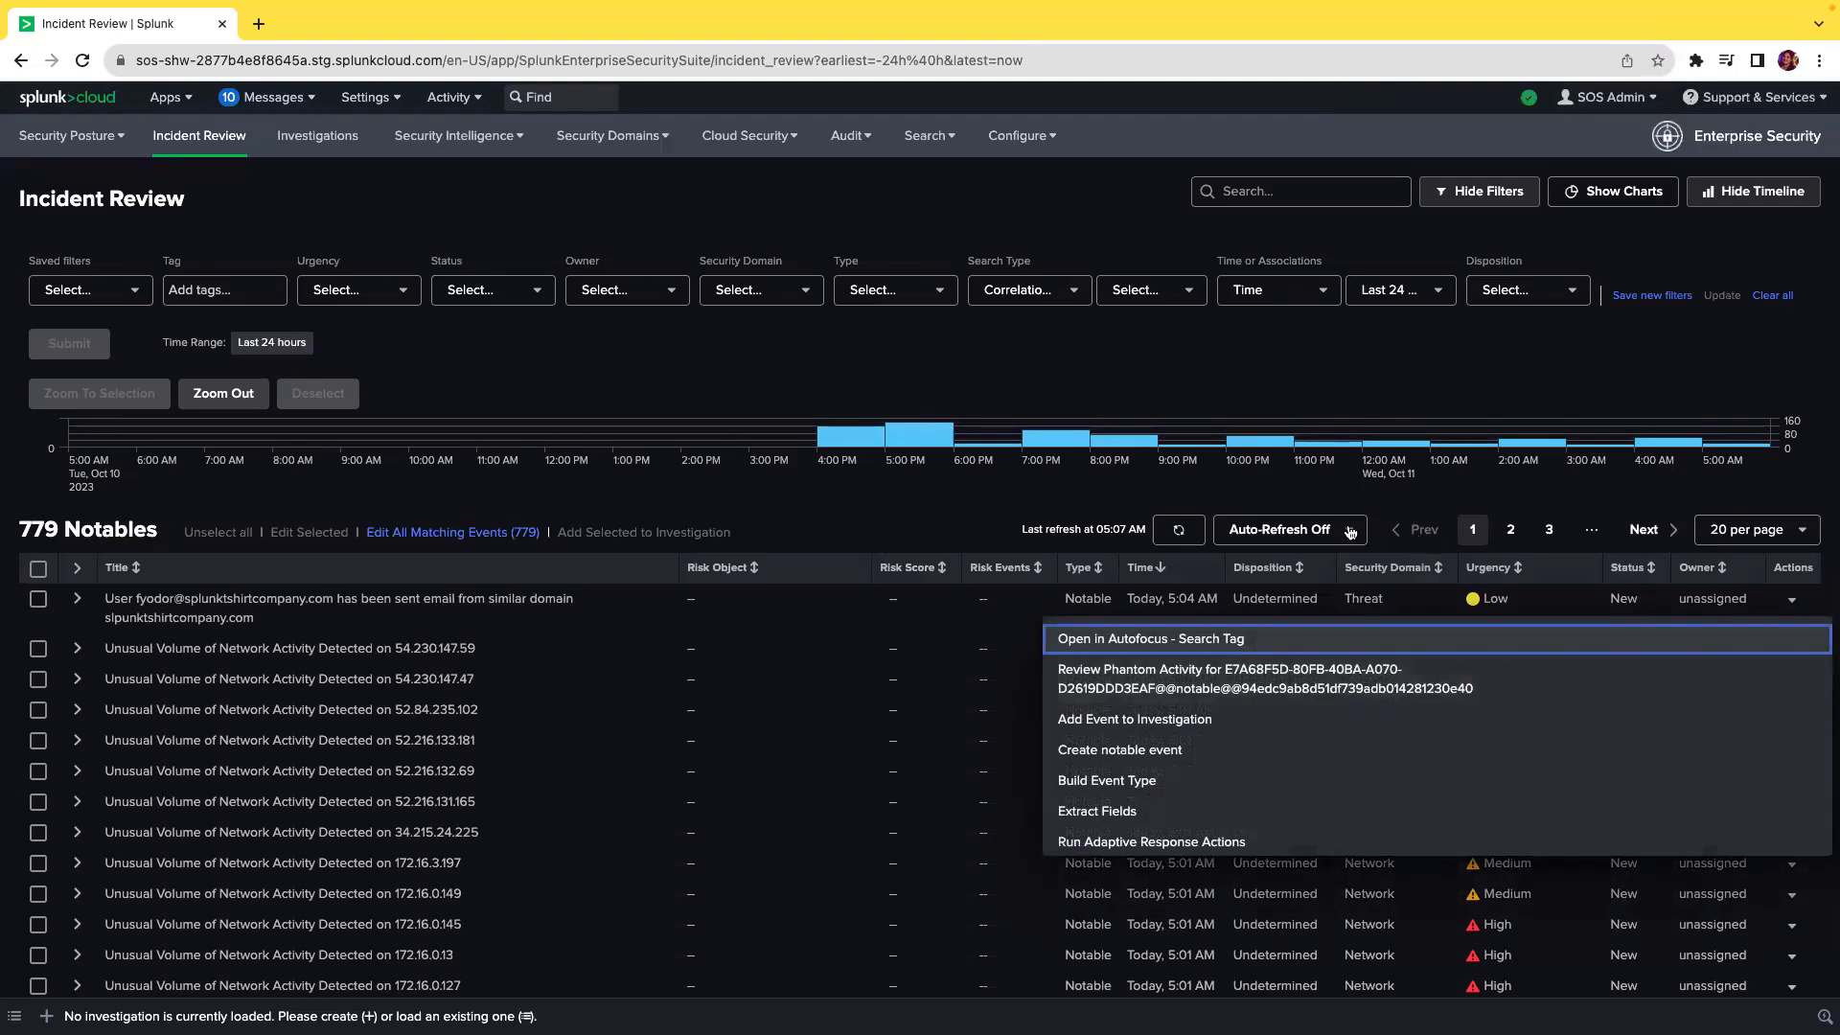
{"action": "left_click", "coordinate": [1288, 529]}
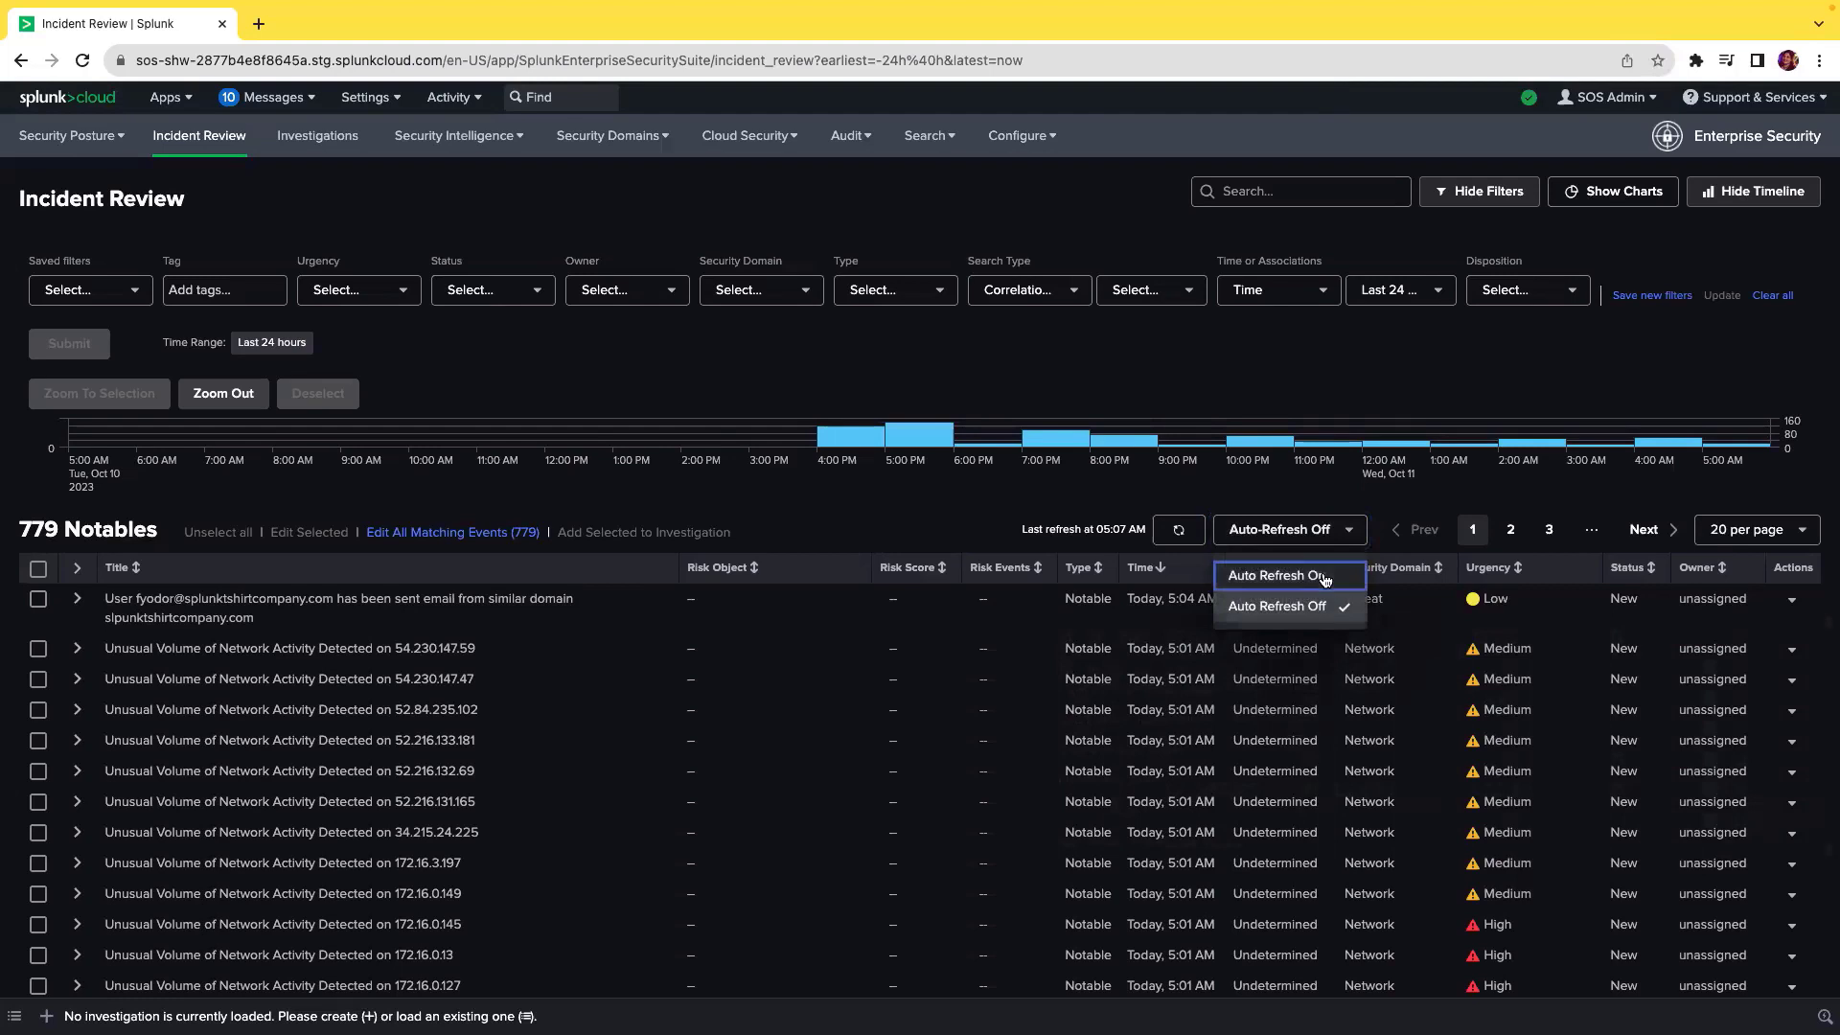
{"action": "left_click", "coordinate": [1272, 577]}
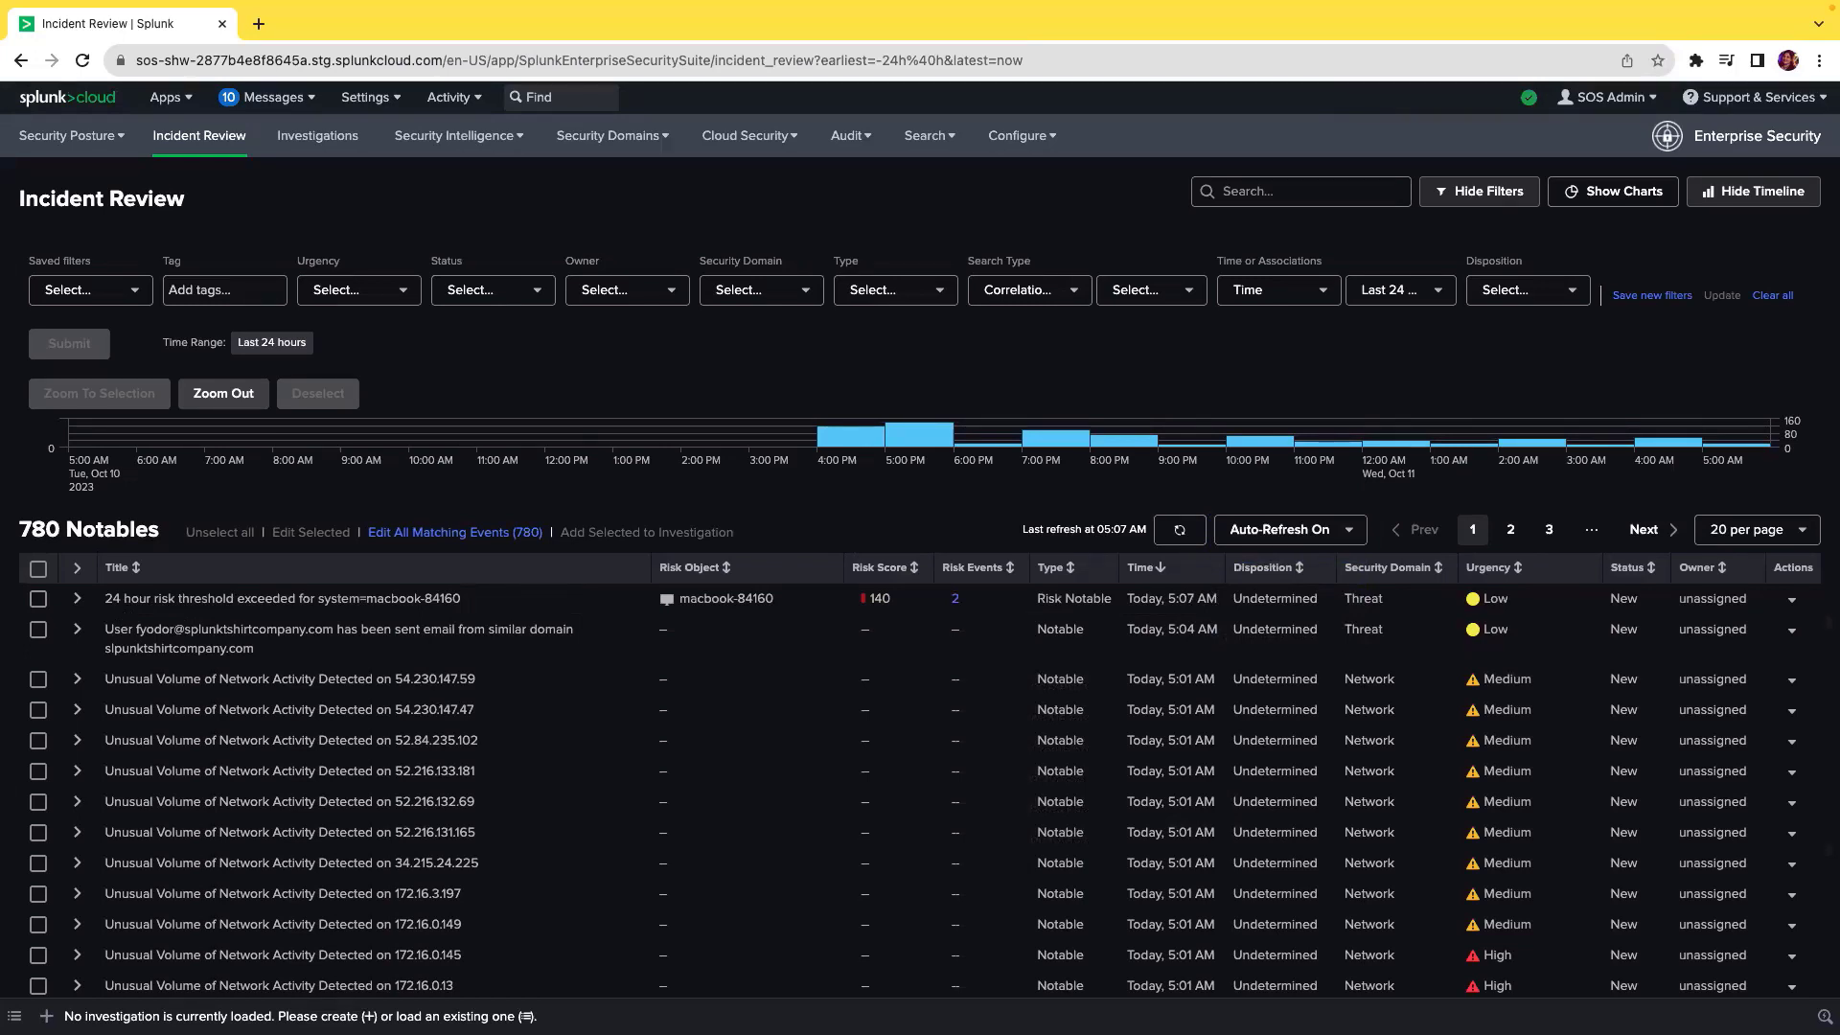
{"action": "mouse_move", "coordinate": [840, 453]}
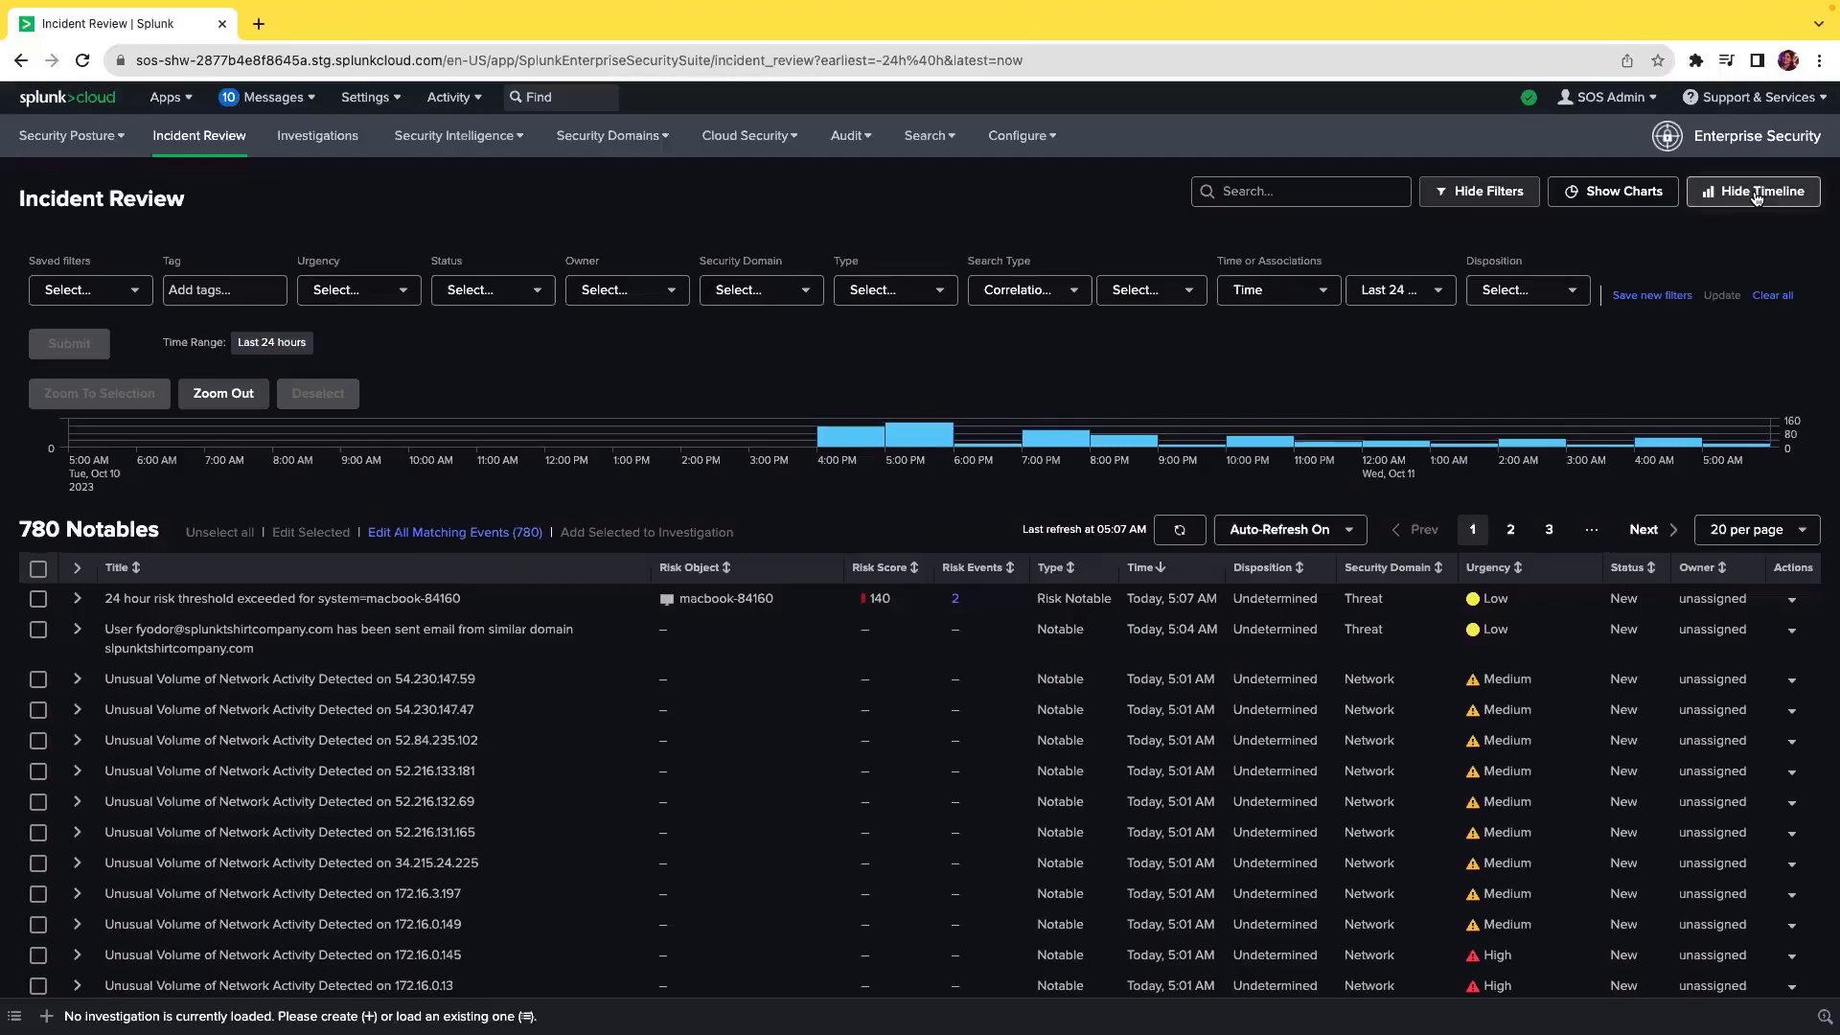
Re-show the notable timeline and zoom it into the 4:00–6:00 PM span on Oct 10.
{"action": "left_click", "coordinate": [1750, 191]}
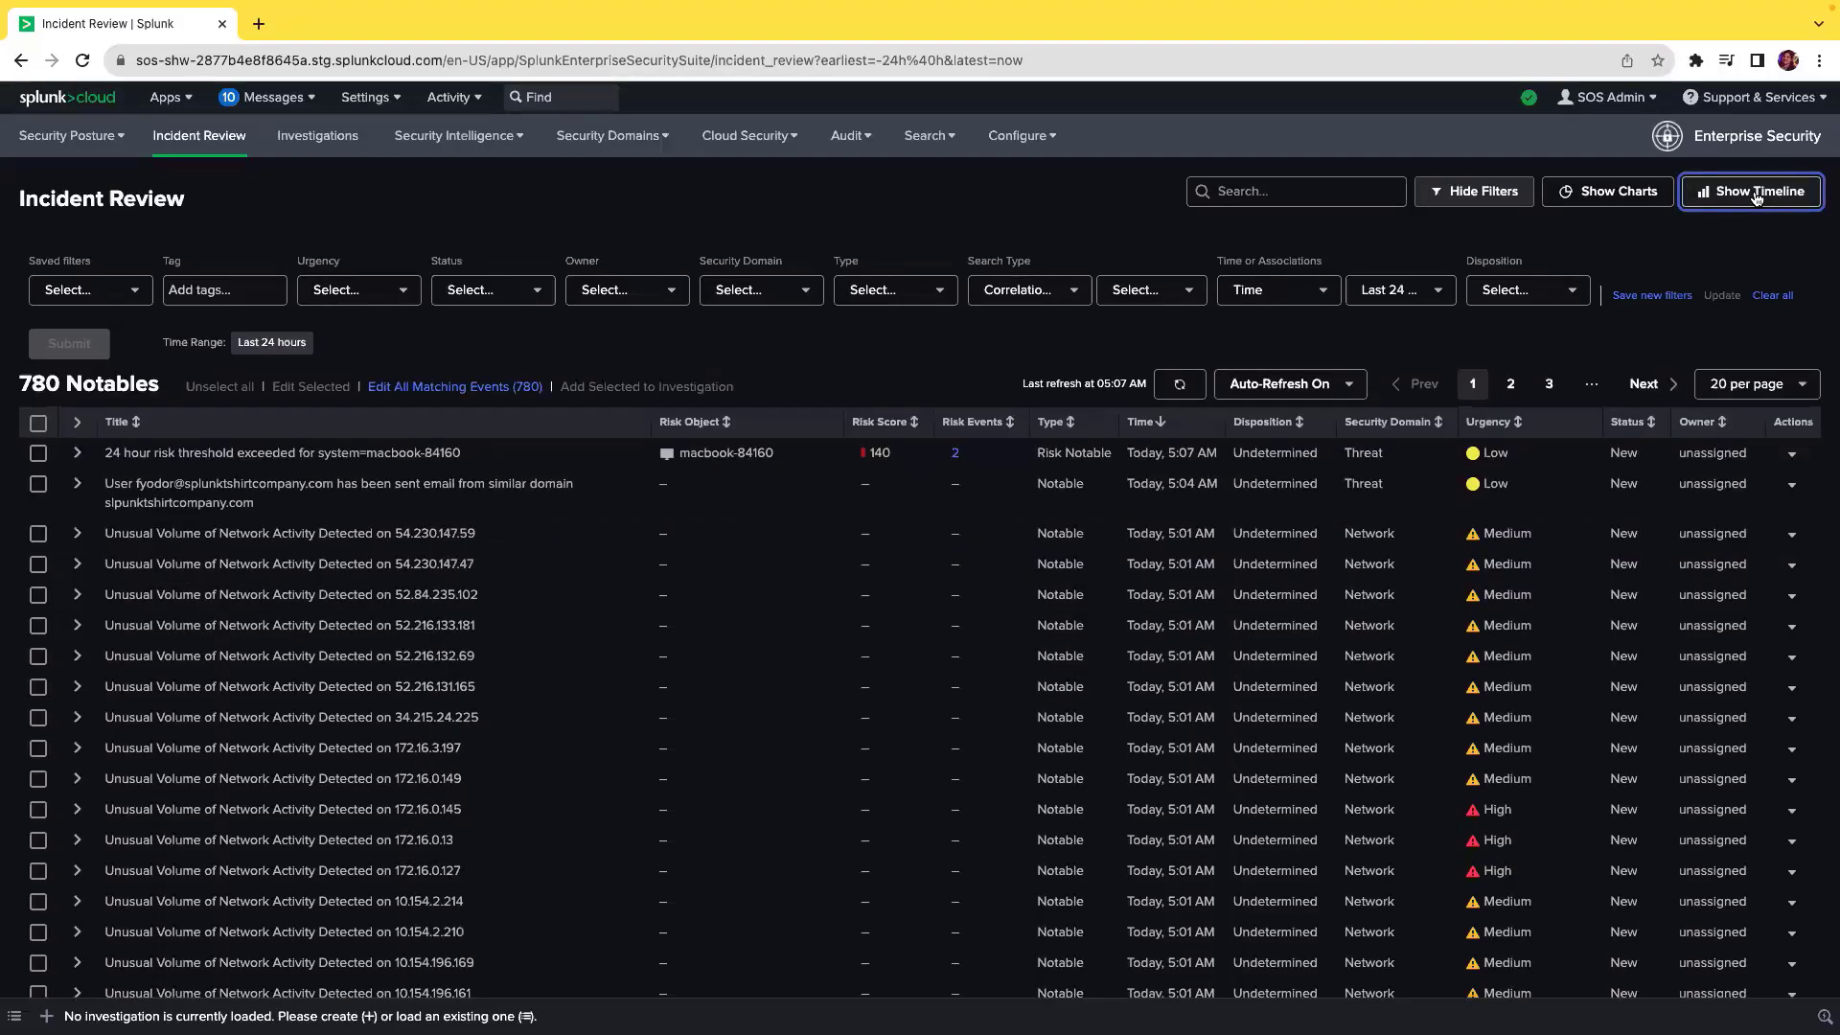
{"action": "left_click", "coordinate": [1750, 192]}
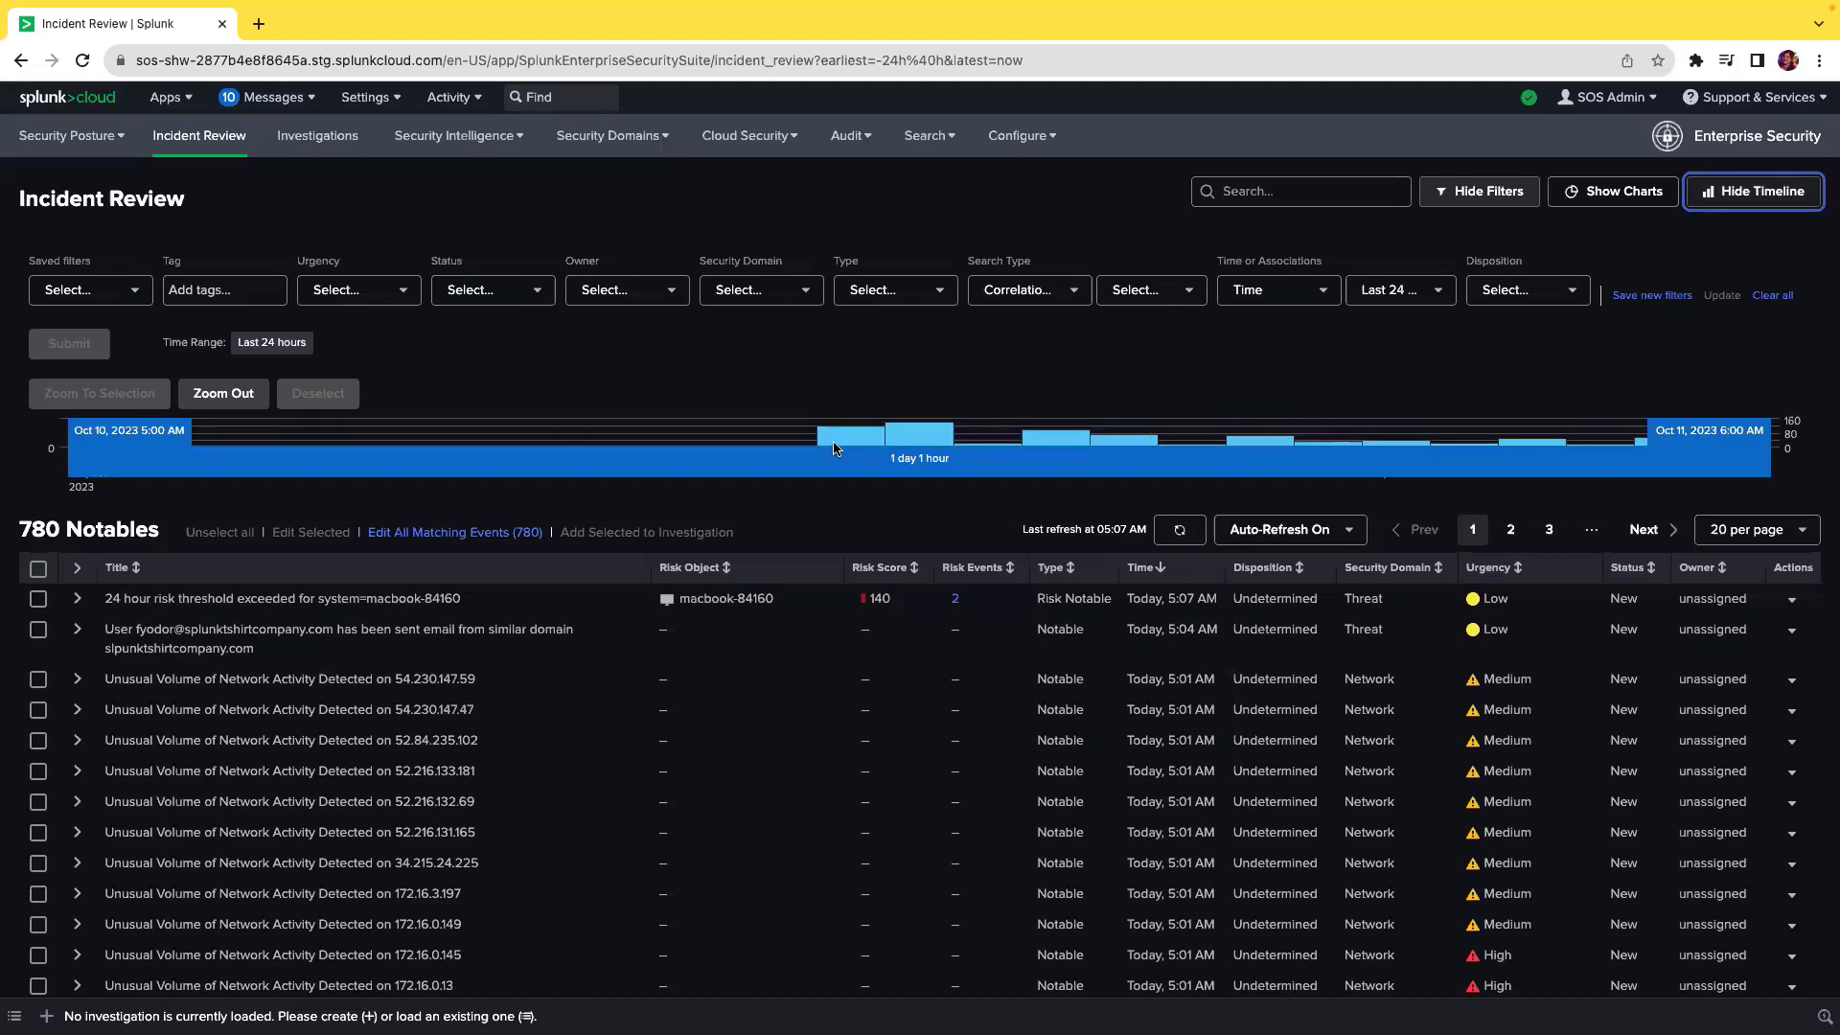
{"action": "left_click_drag", "start_coordinate": [823, 440], "coordinate": [956, 441]}
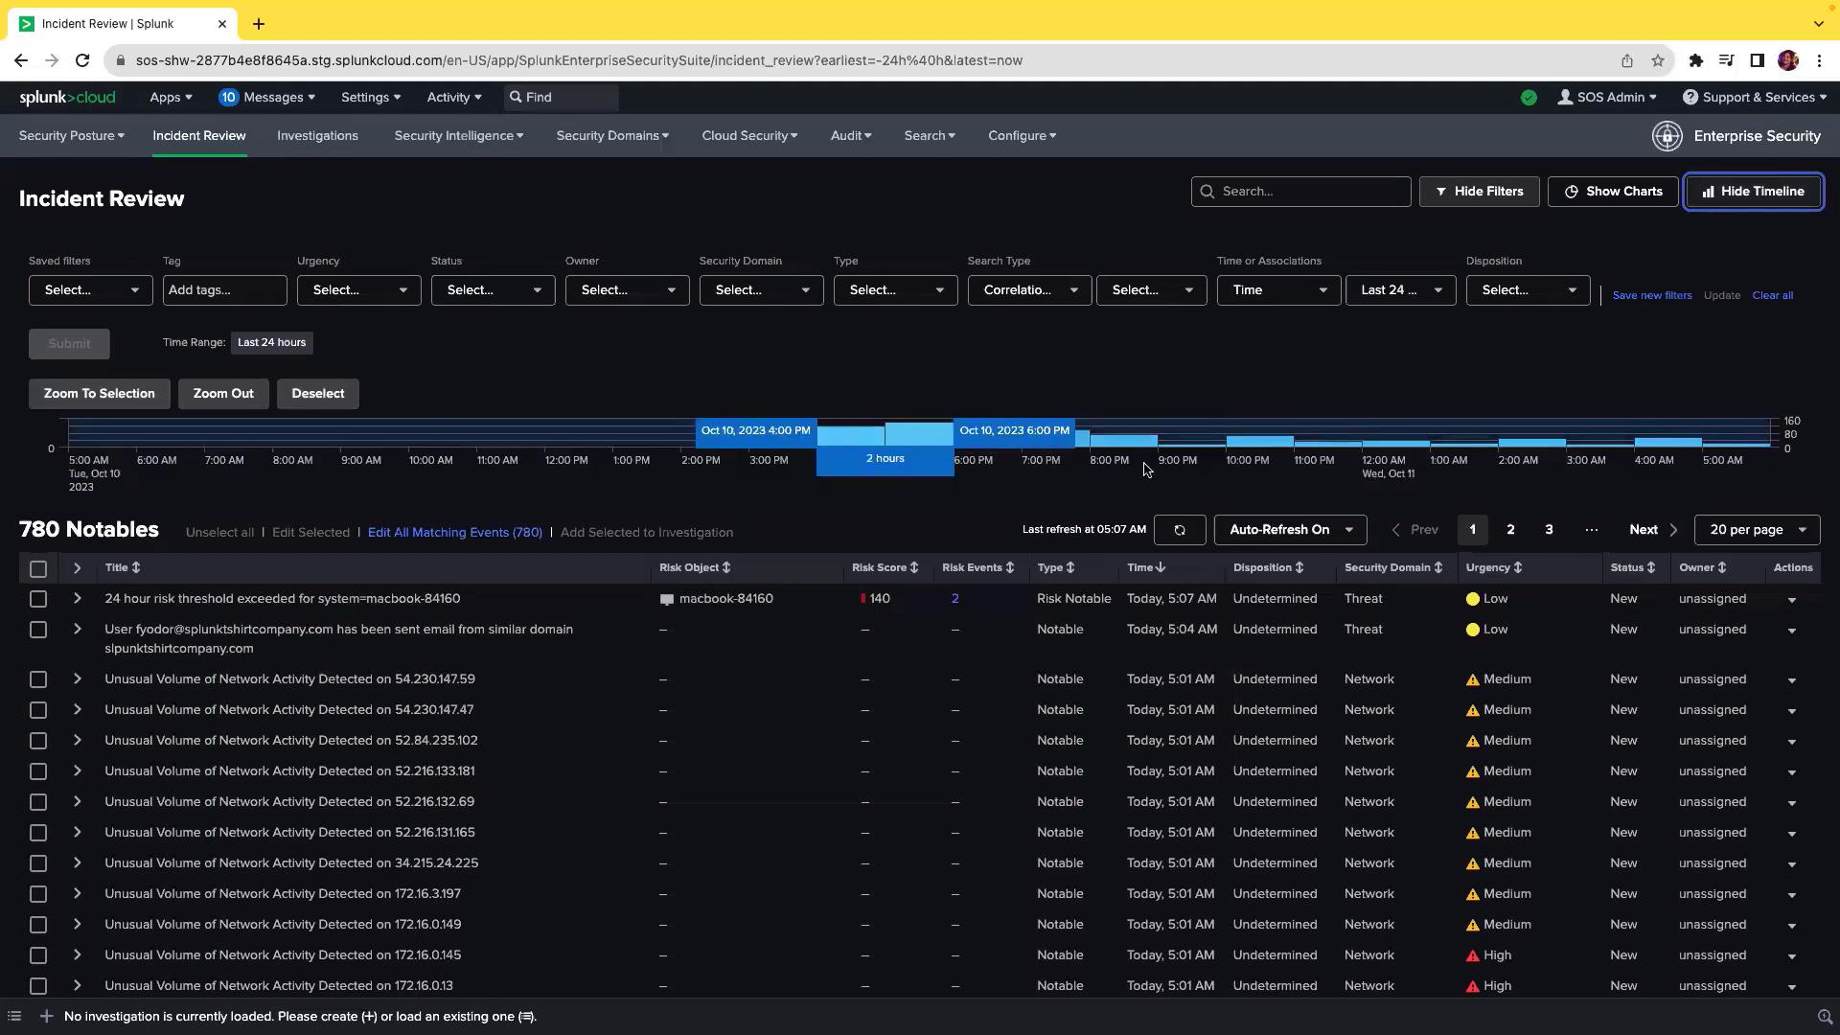
{"action": "left_click", "coordinate": [1279, 529]}
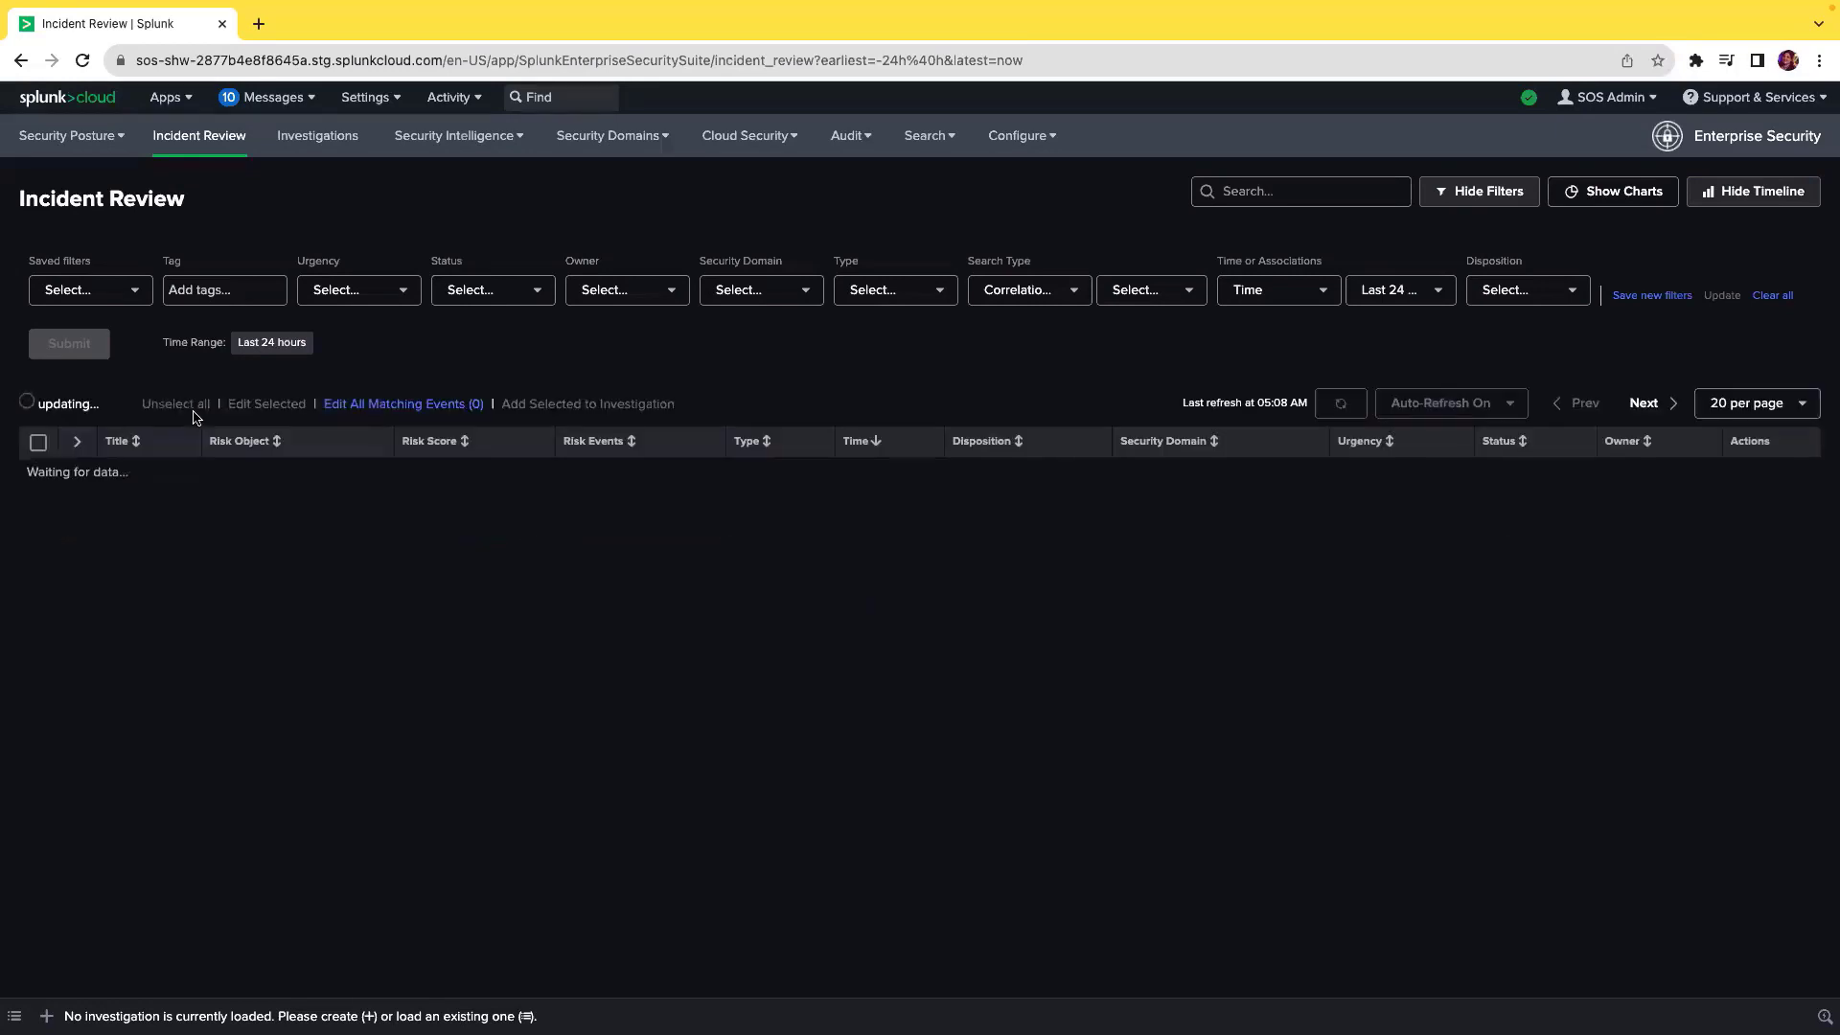
{"action": "mouse_move", "coordinate": [694, 374]}
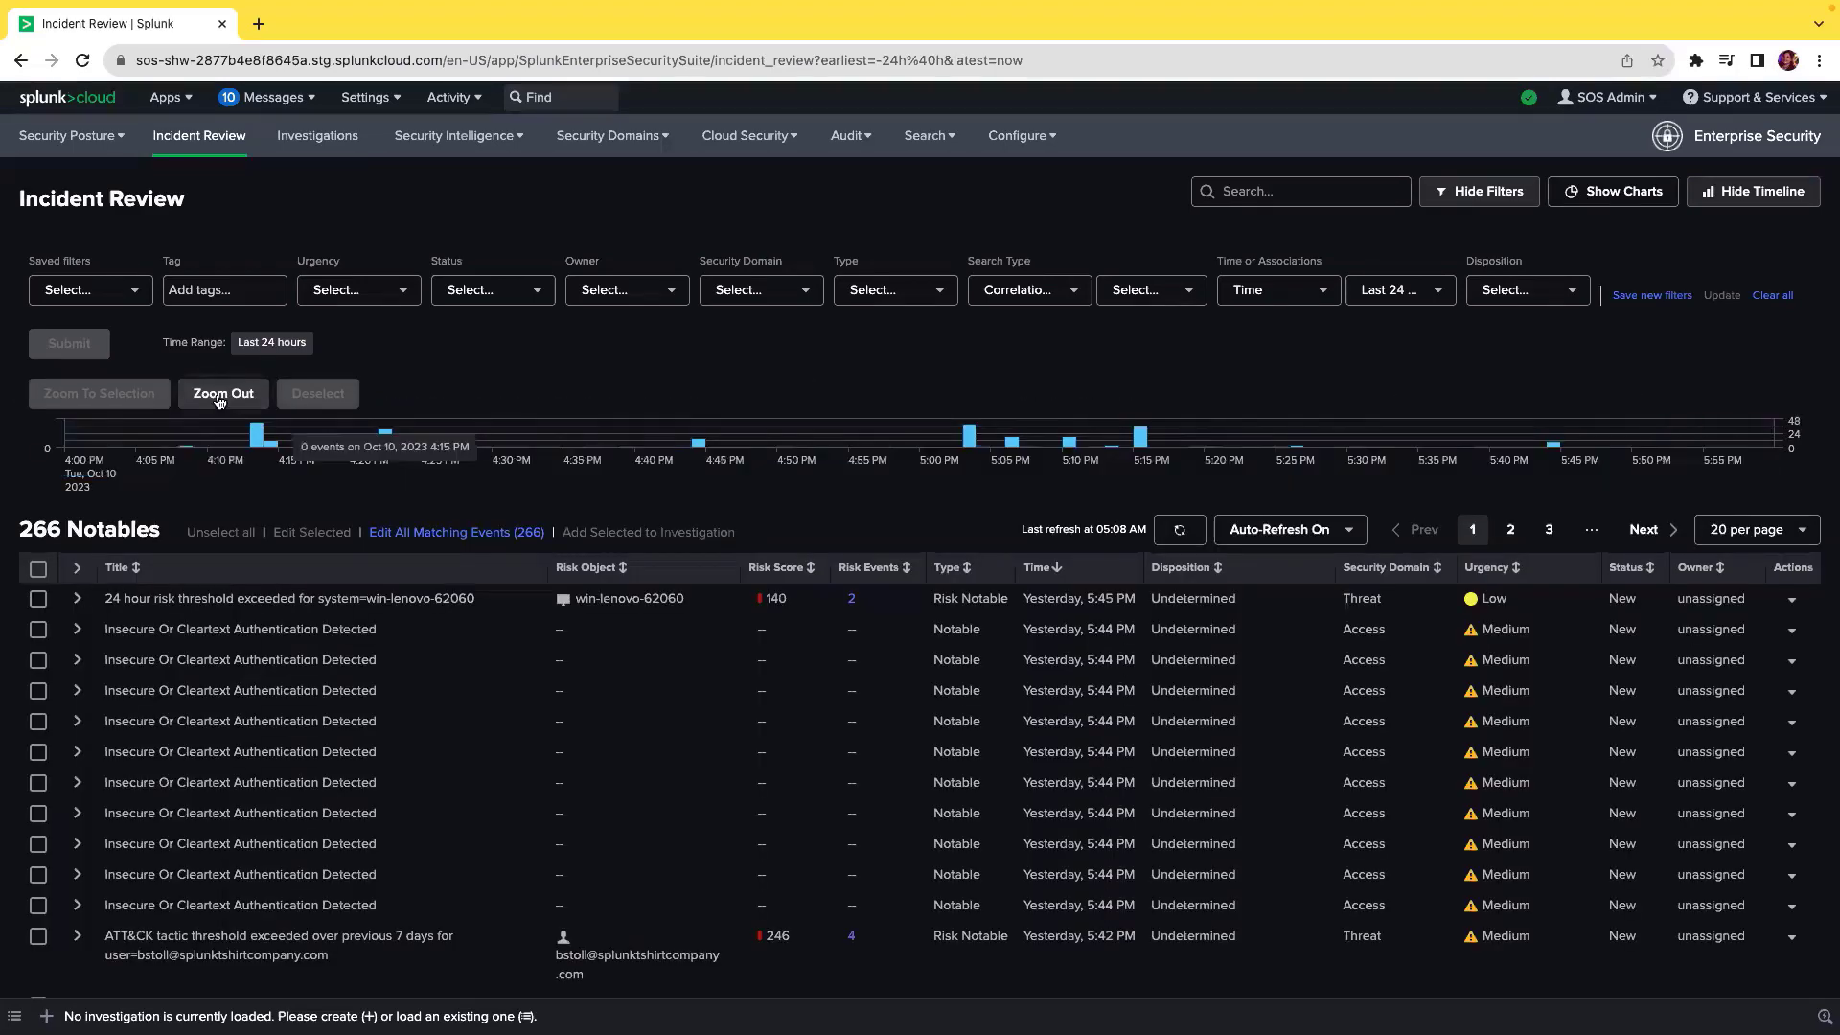
Zoom the timeline back out to the full last 24 hours, restoring all 780 notables.
{"action": "left_click", "coordinate": [223, 393]}
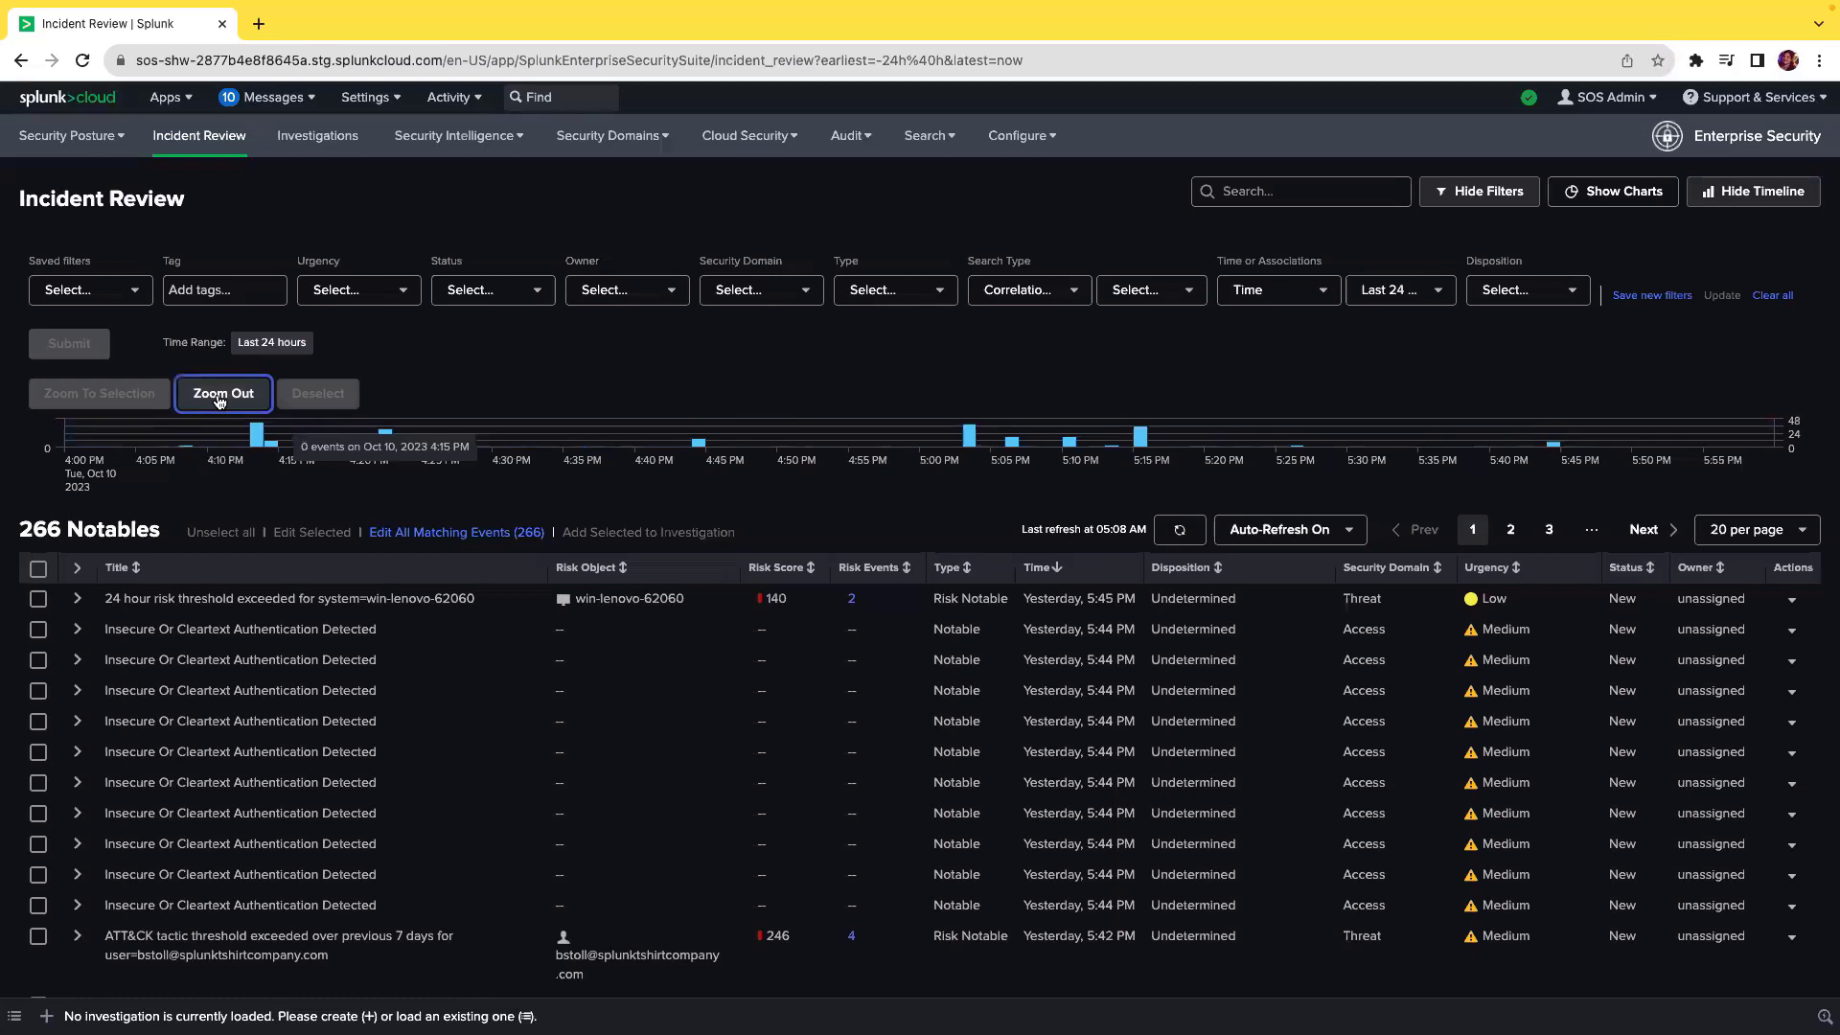
{"action": "left_click", "coordinate": [223, 393]}
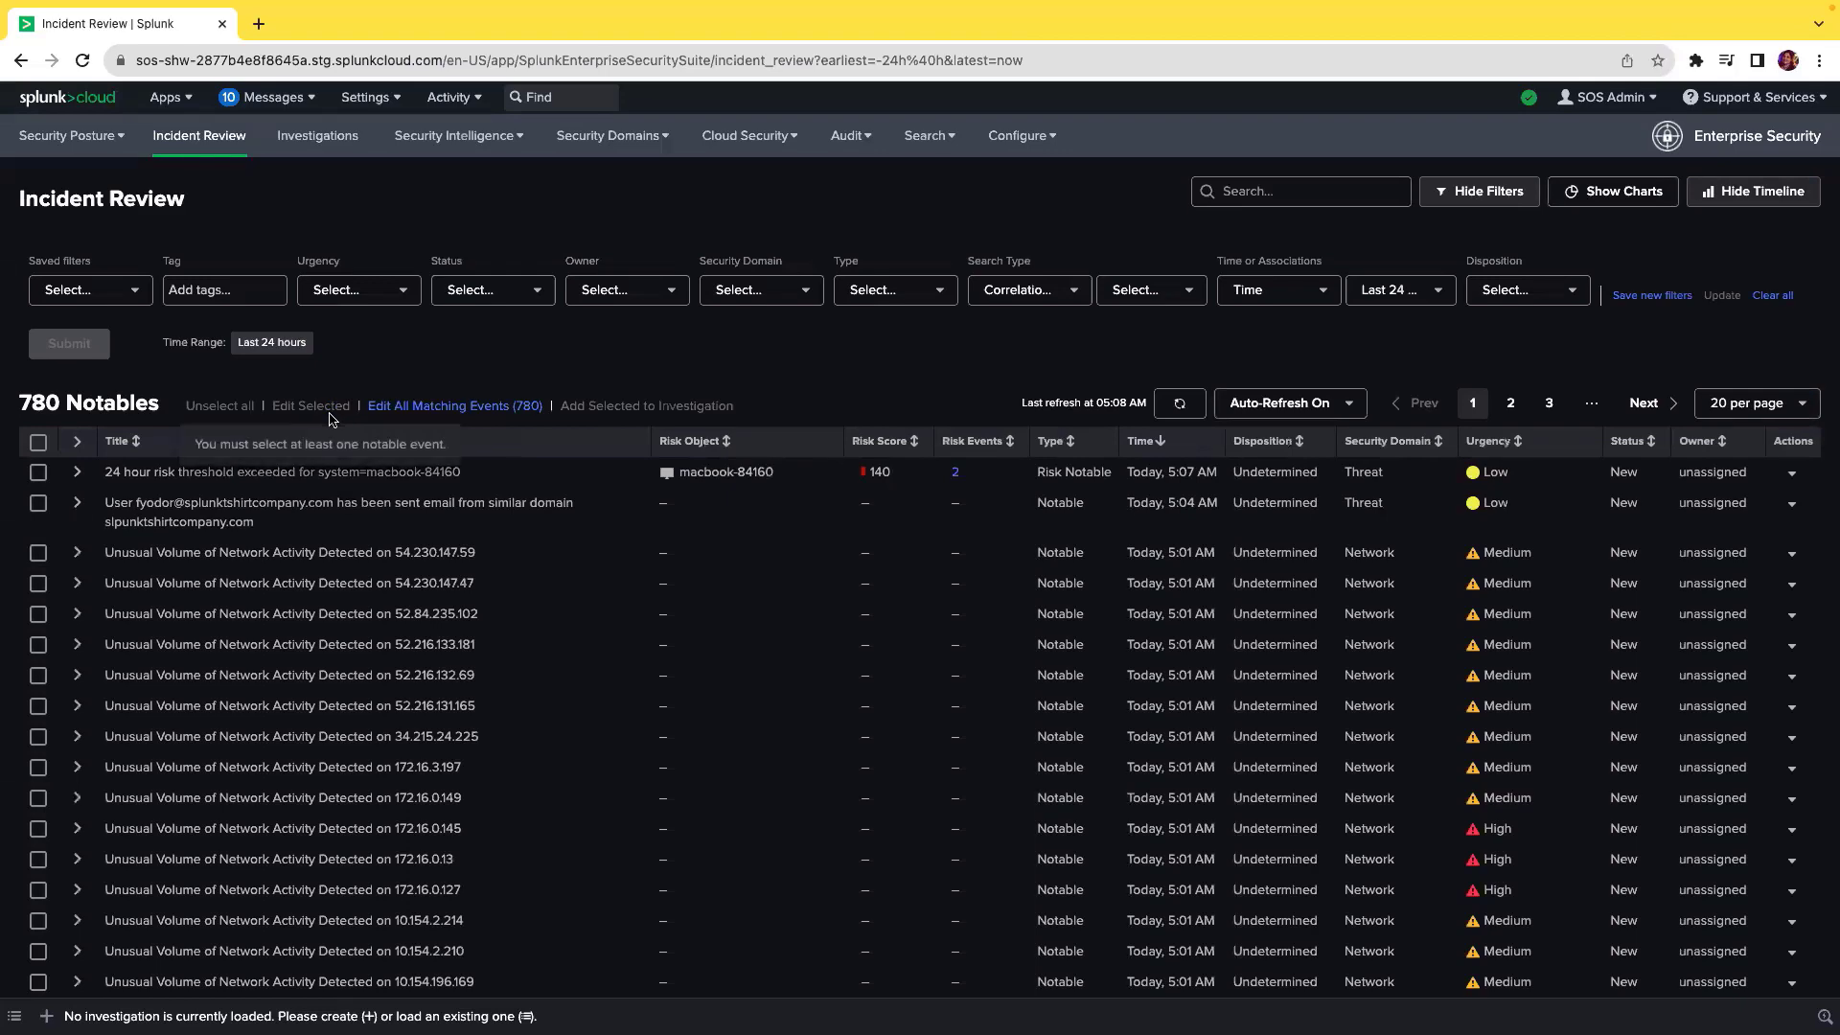
{"action": "left_click", "coordinate": [1754, 192]}
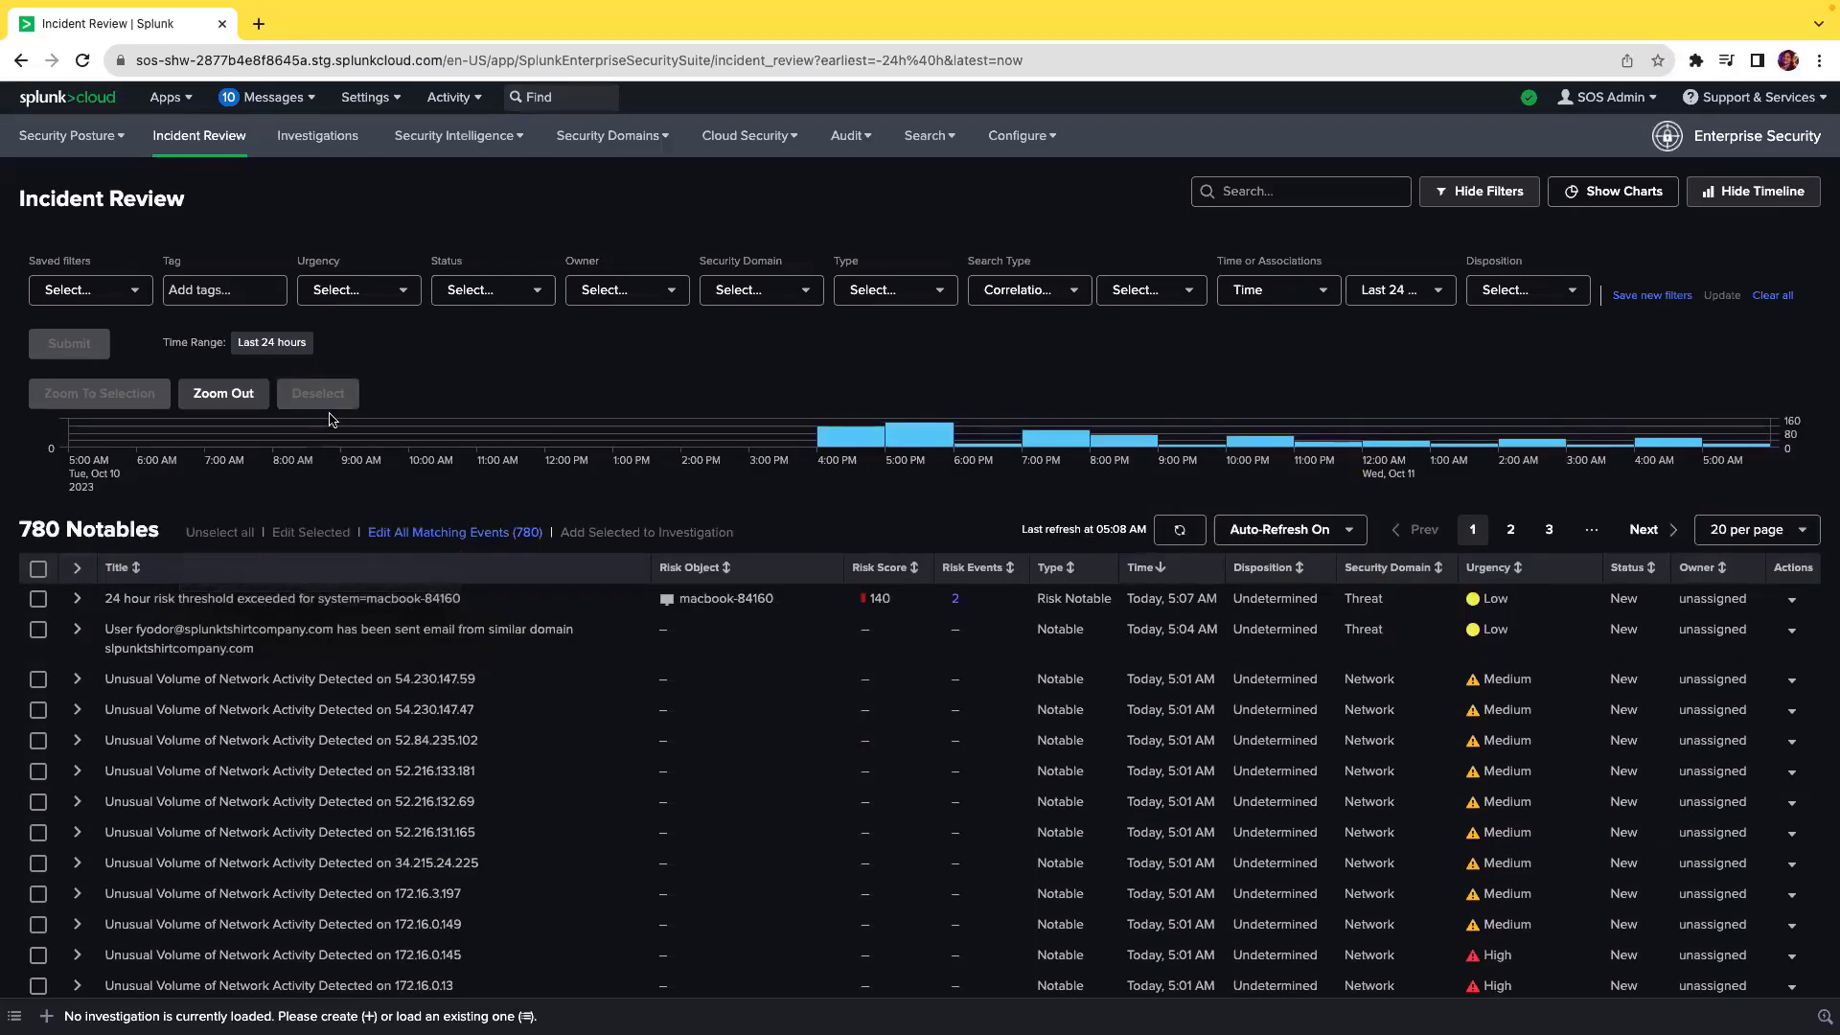